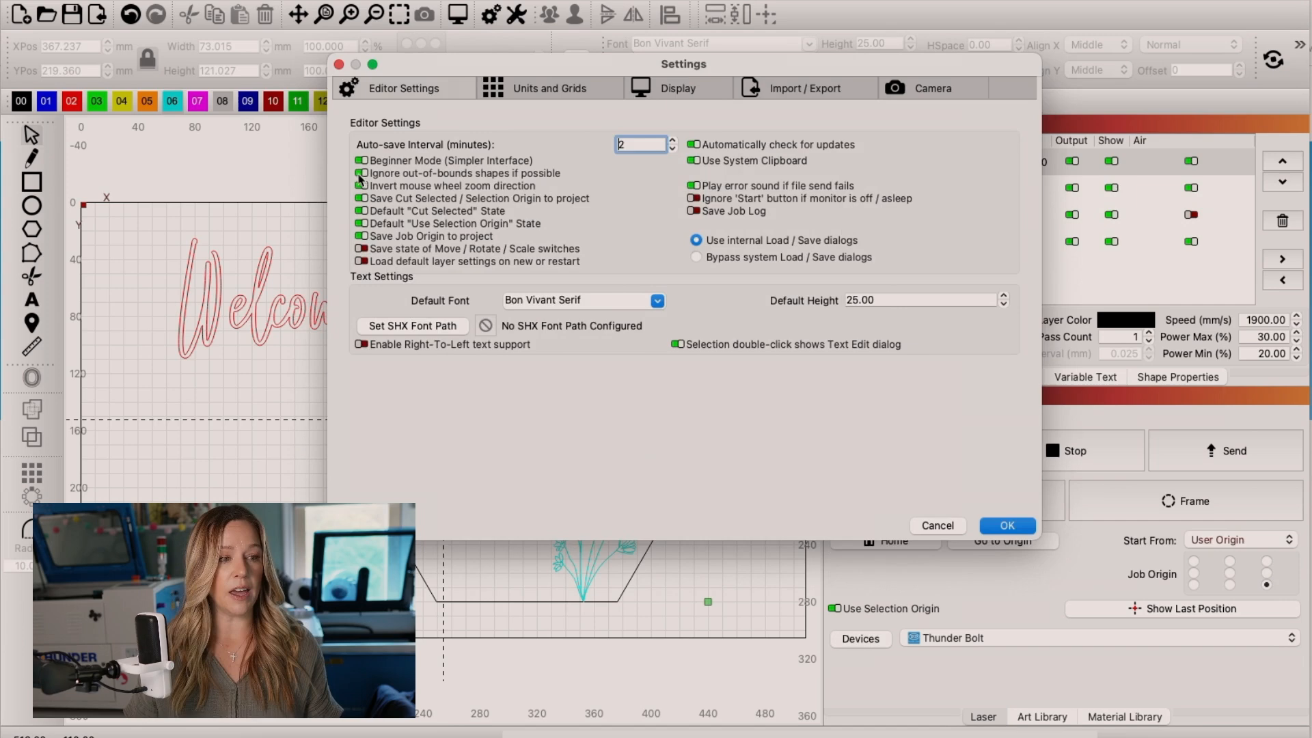
Close the Editor Settings dialog with OK, returning to the welcome sign design.
left_click(359, 174)
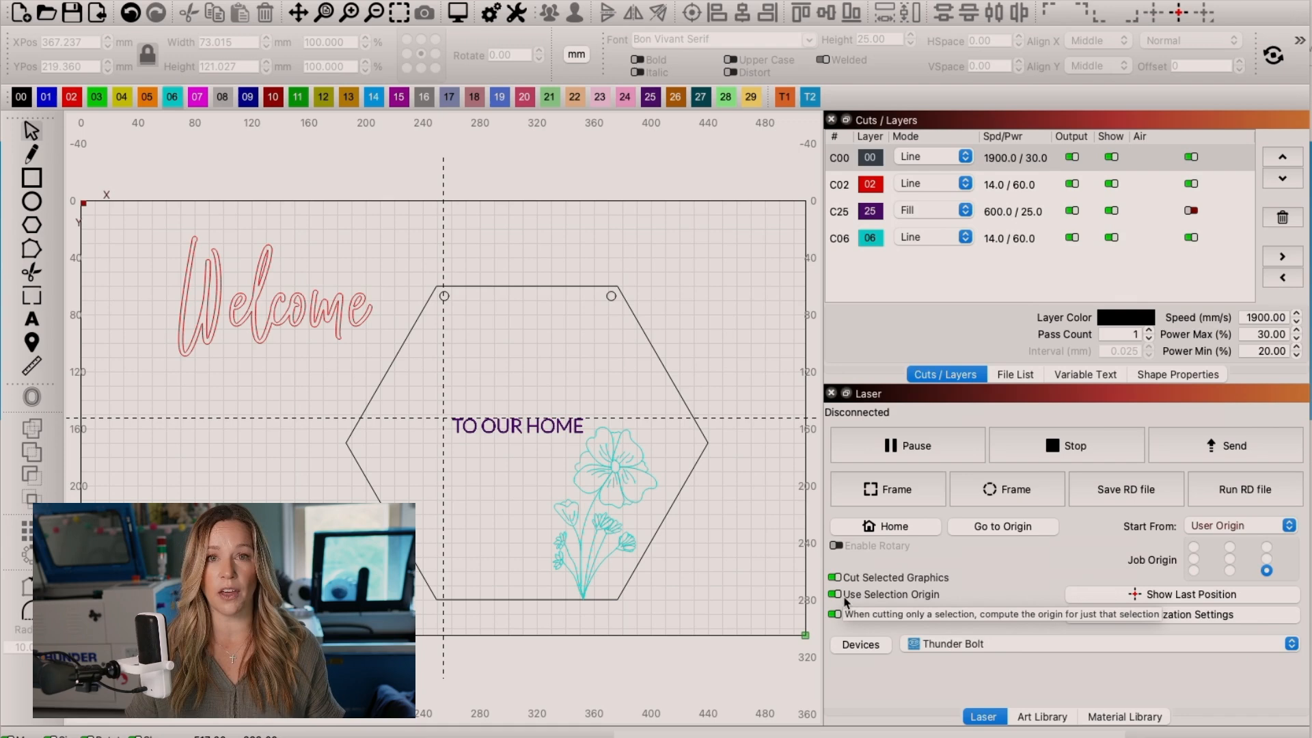
mouse_move(969, 594)
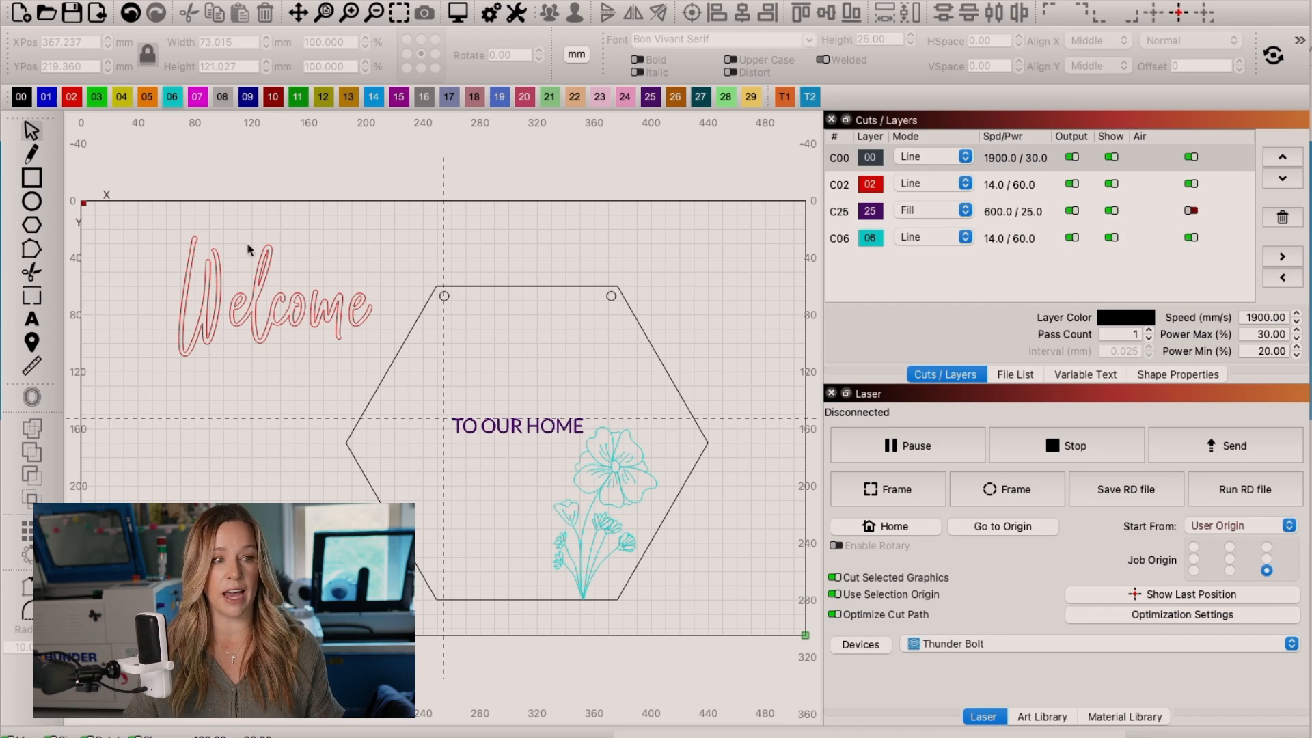
mouse_move(155, 349)
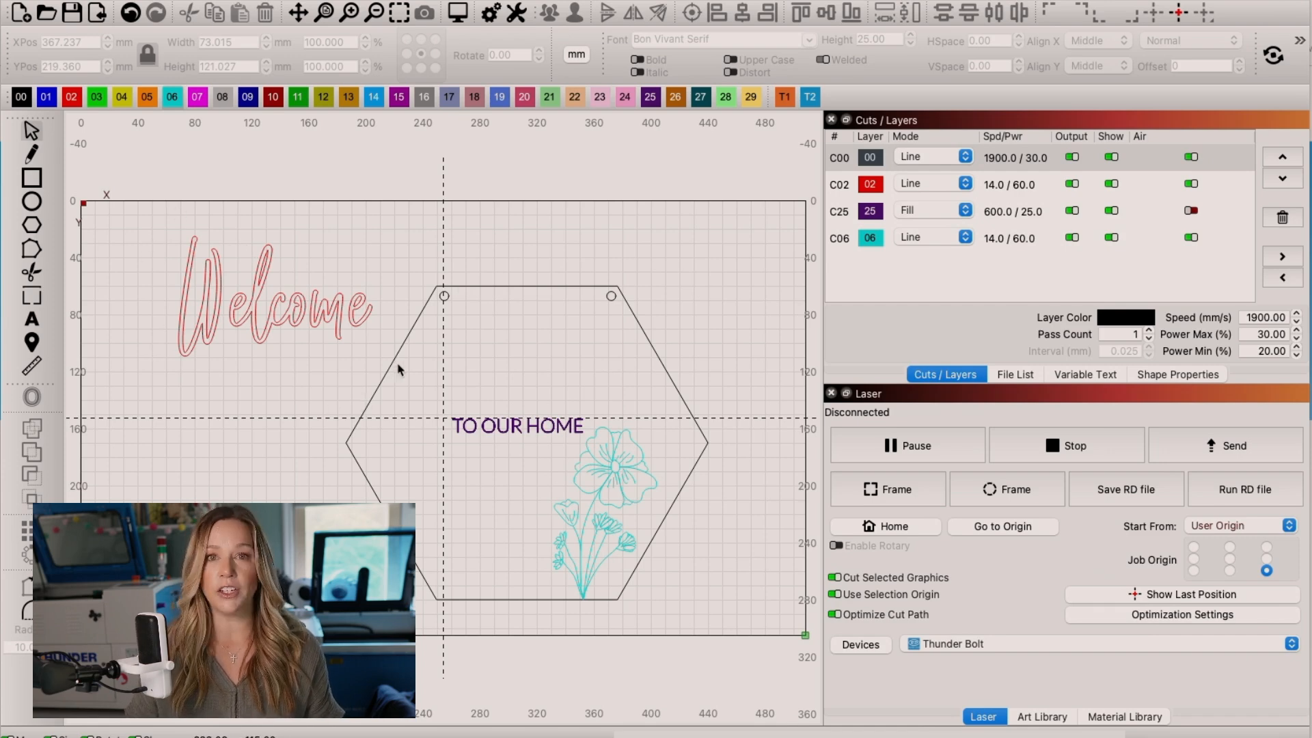
mouse_move(410, 372)
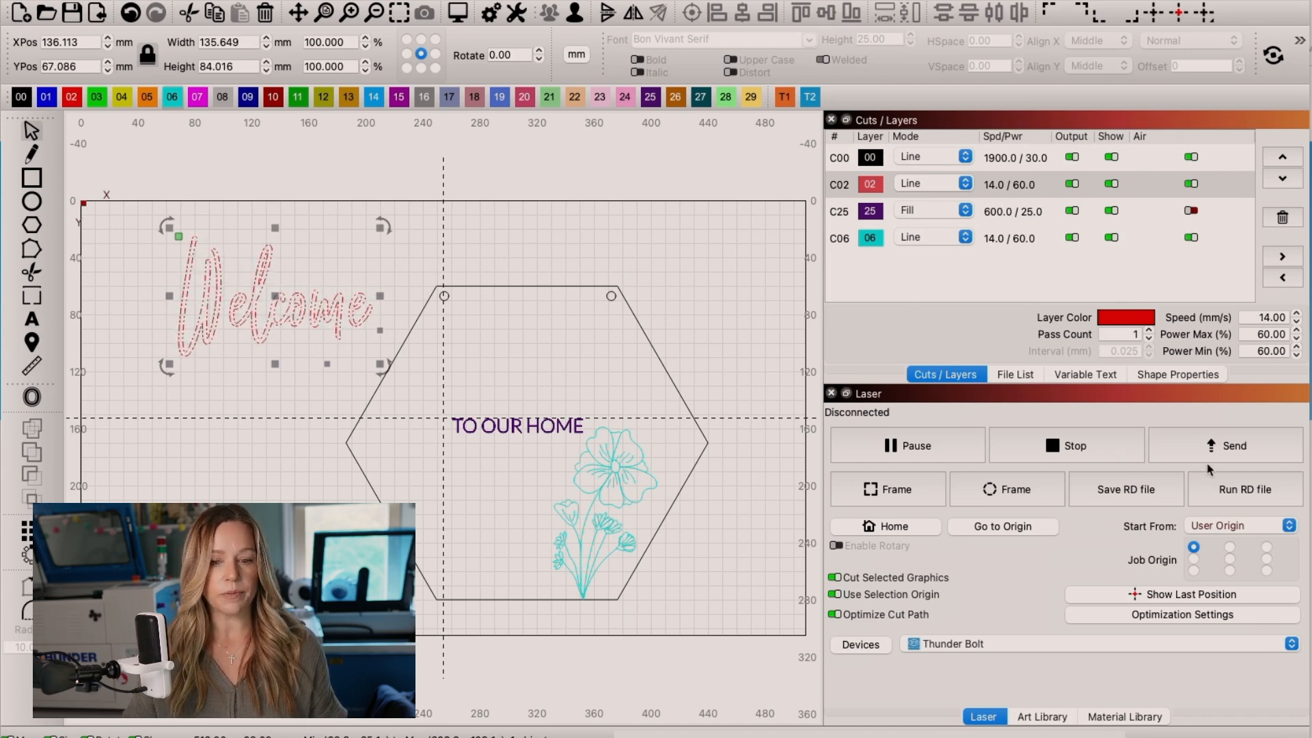
mouse_move(1233, 445)
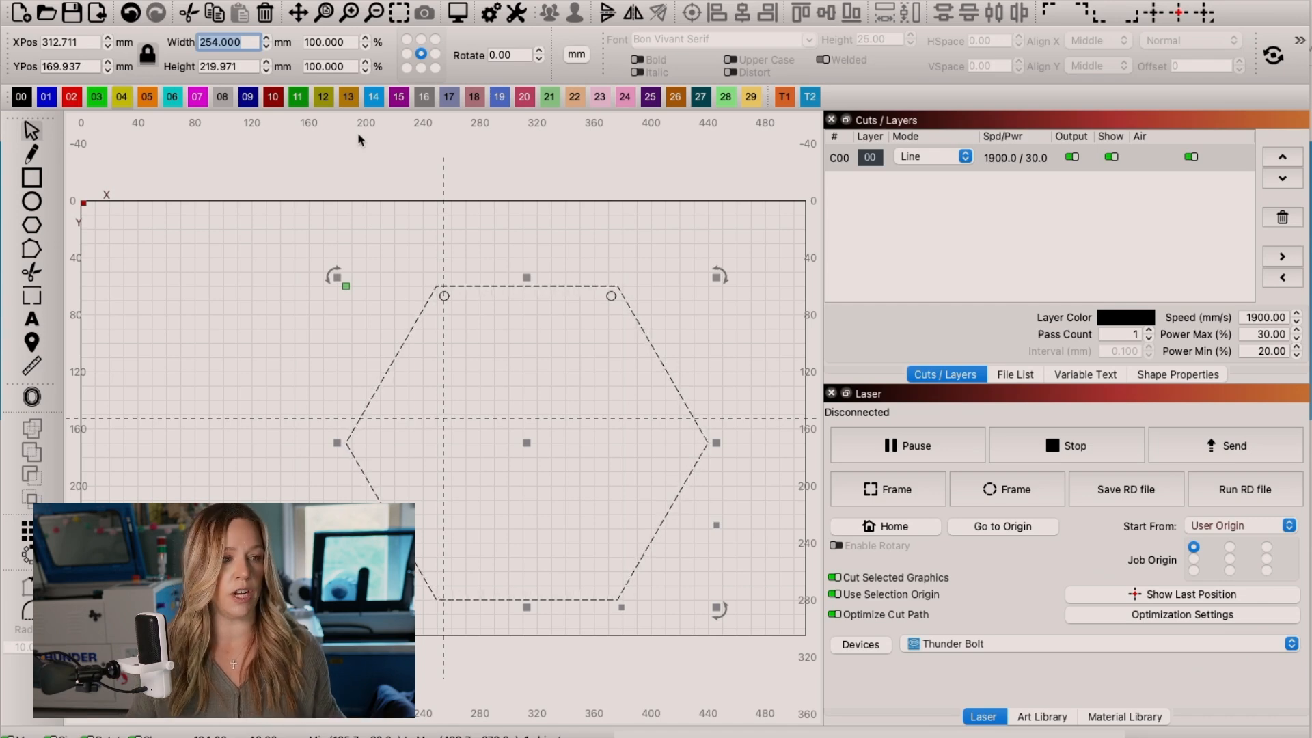
Resize the hexagon by entering inch-based widths such as 5in, 3 and .2 in the Width field.
type("5in")
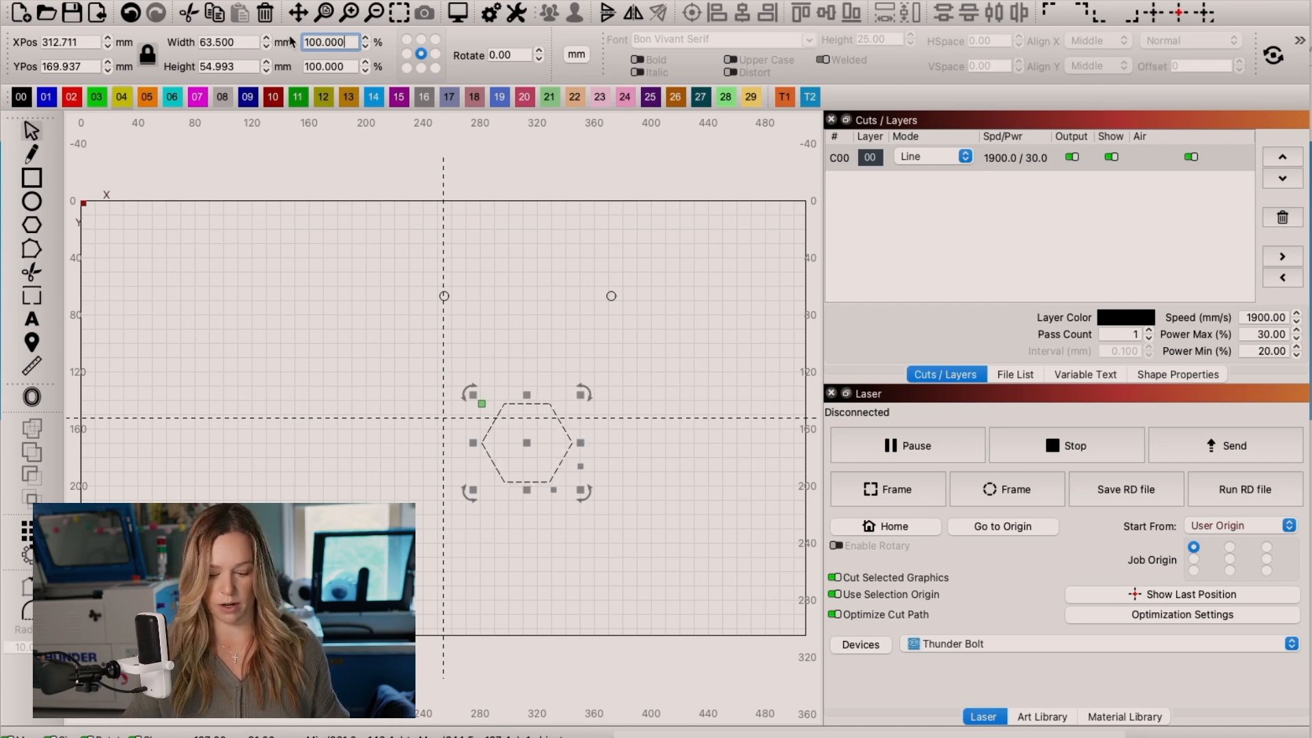
type("3")
left_click(231, 40)
type("2in +")
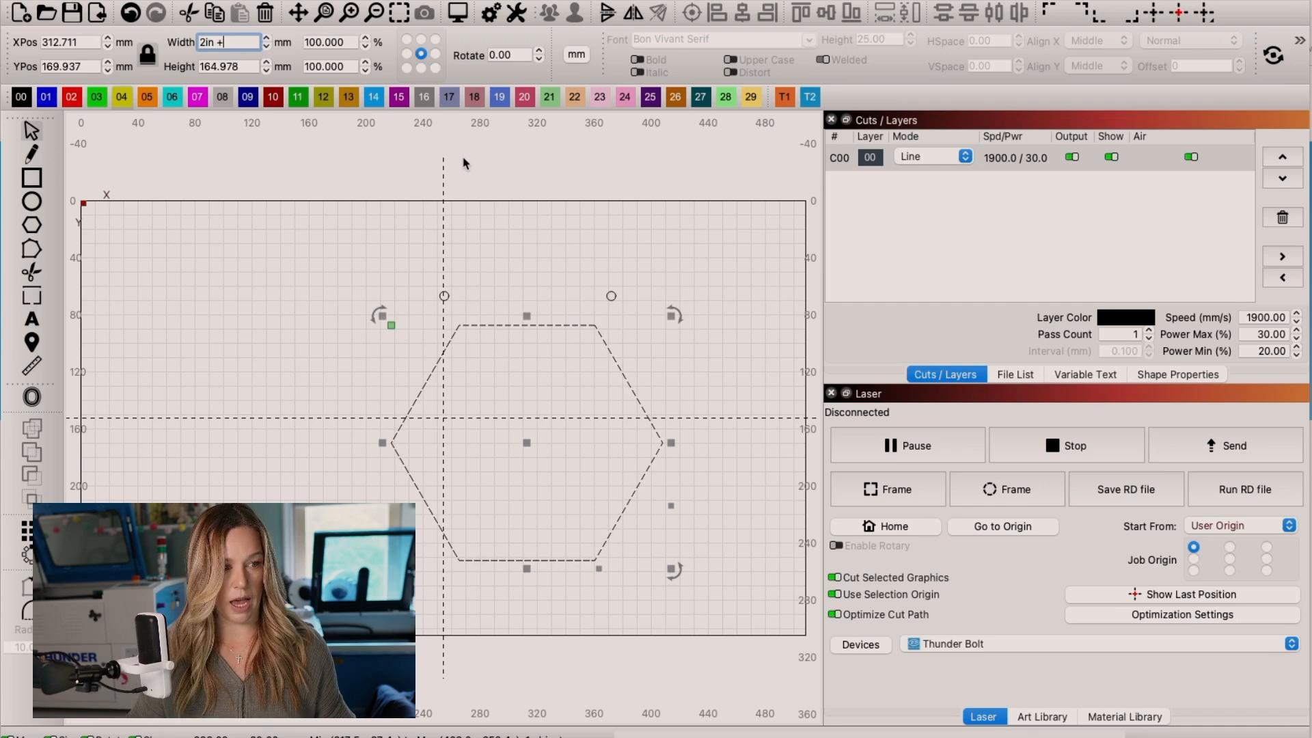
type(".2")
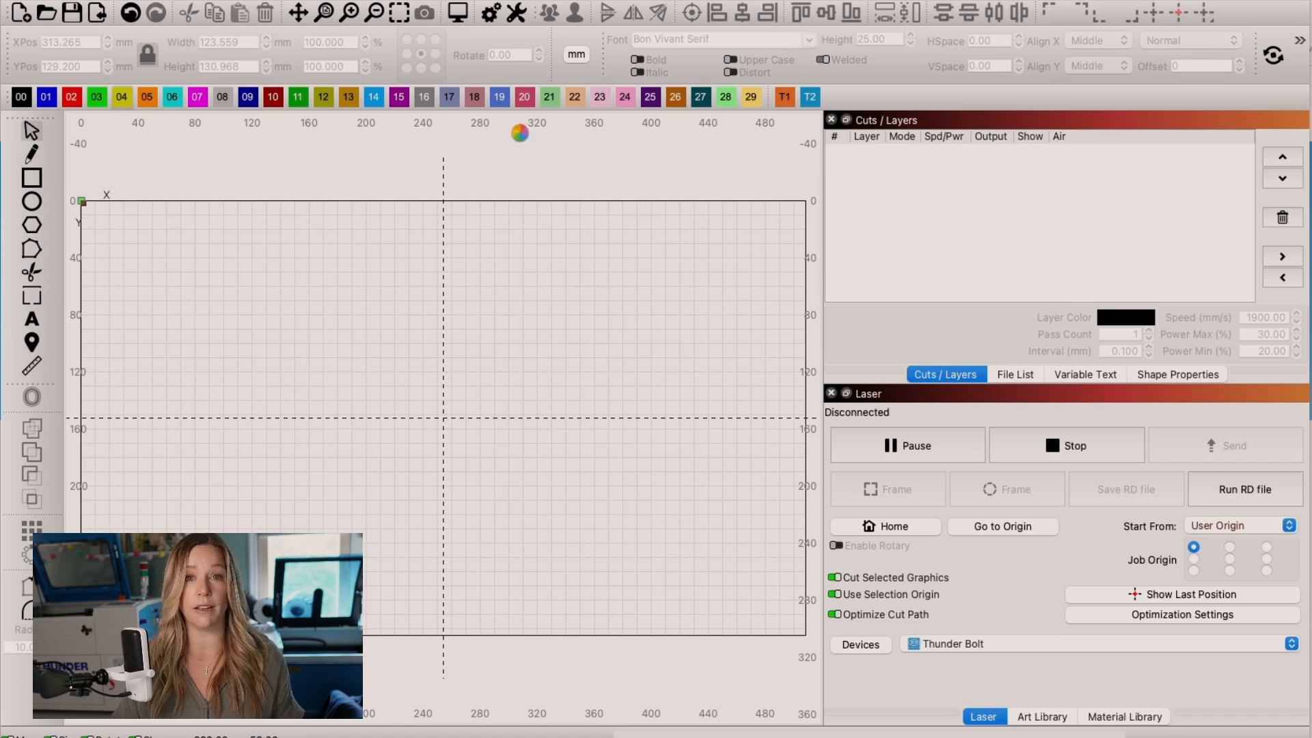
left_click(860, 644)
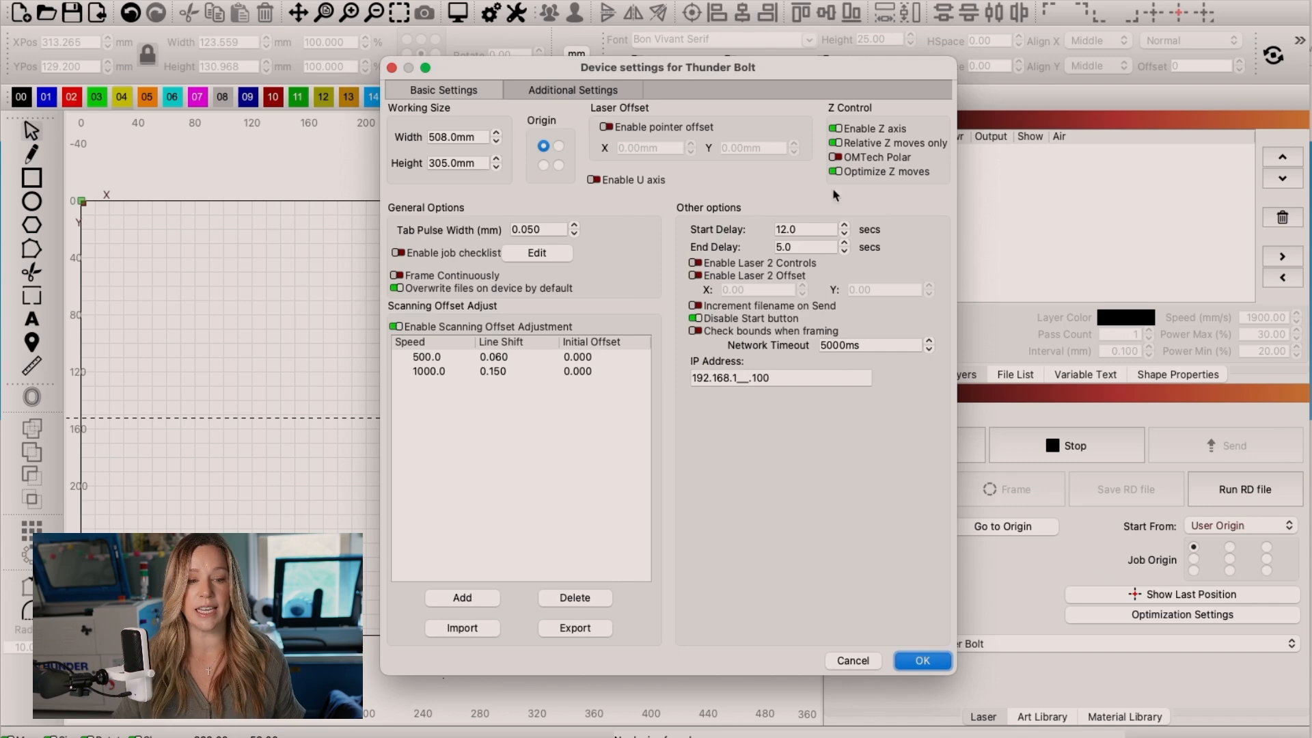
mouse_move(807, 241)
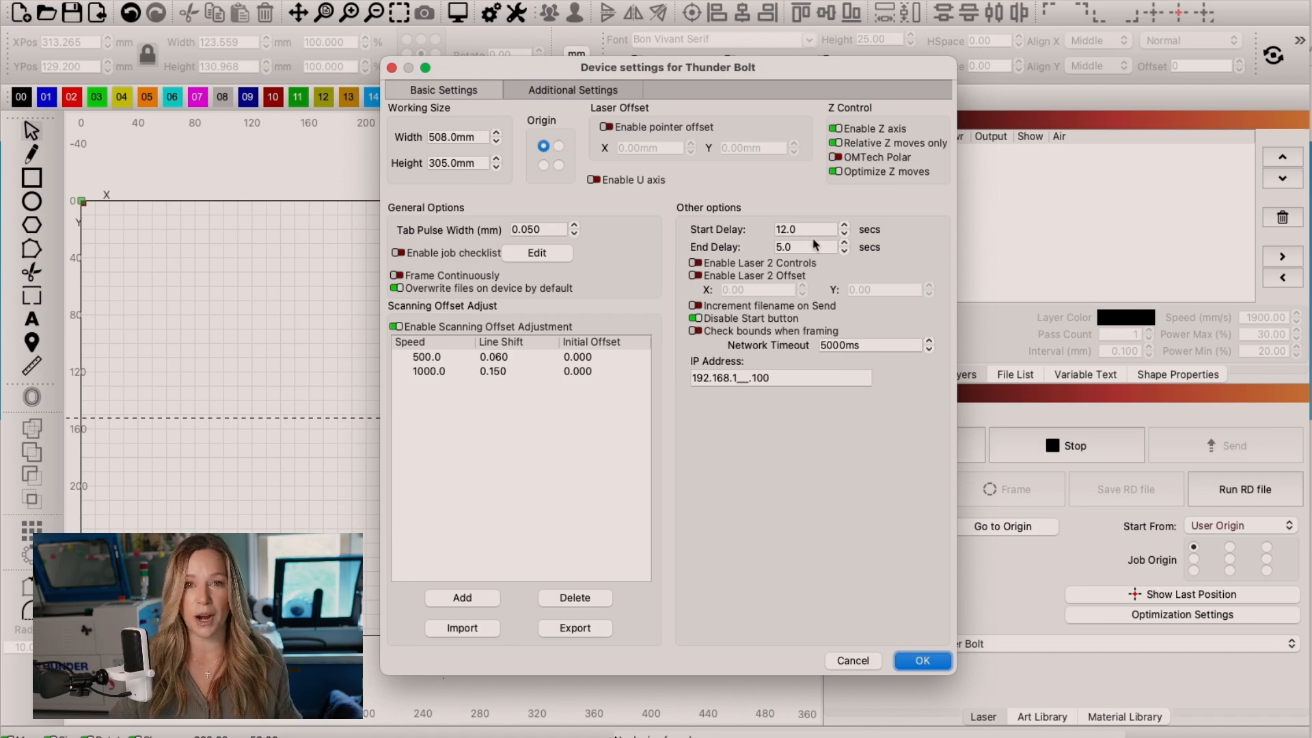
mouse_move(821, 249)
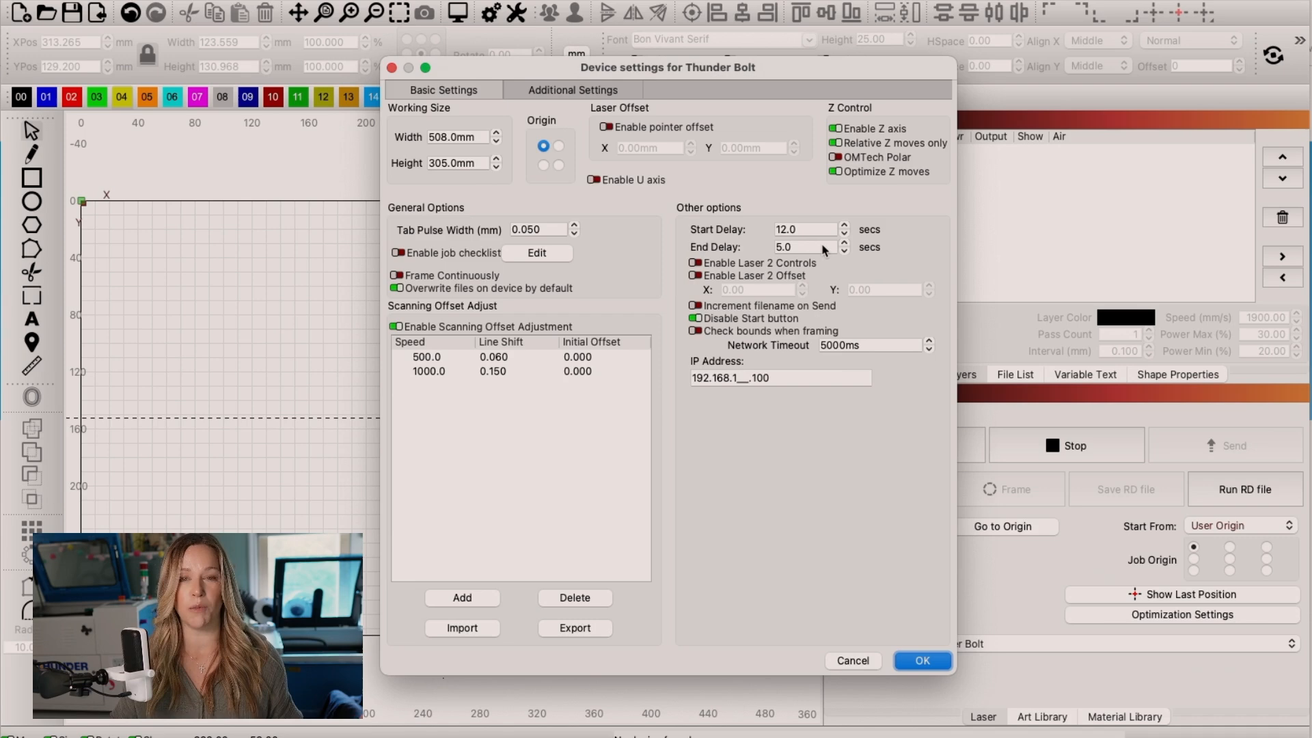
left_click(922, 660)
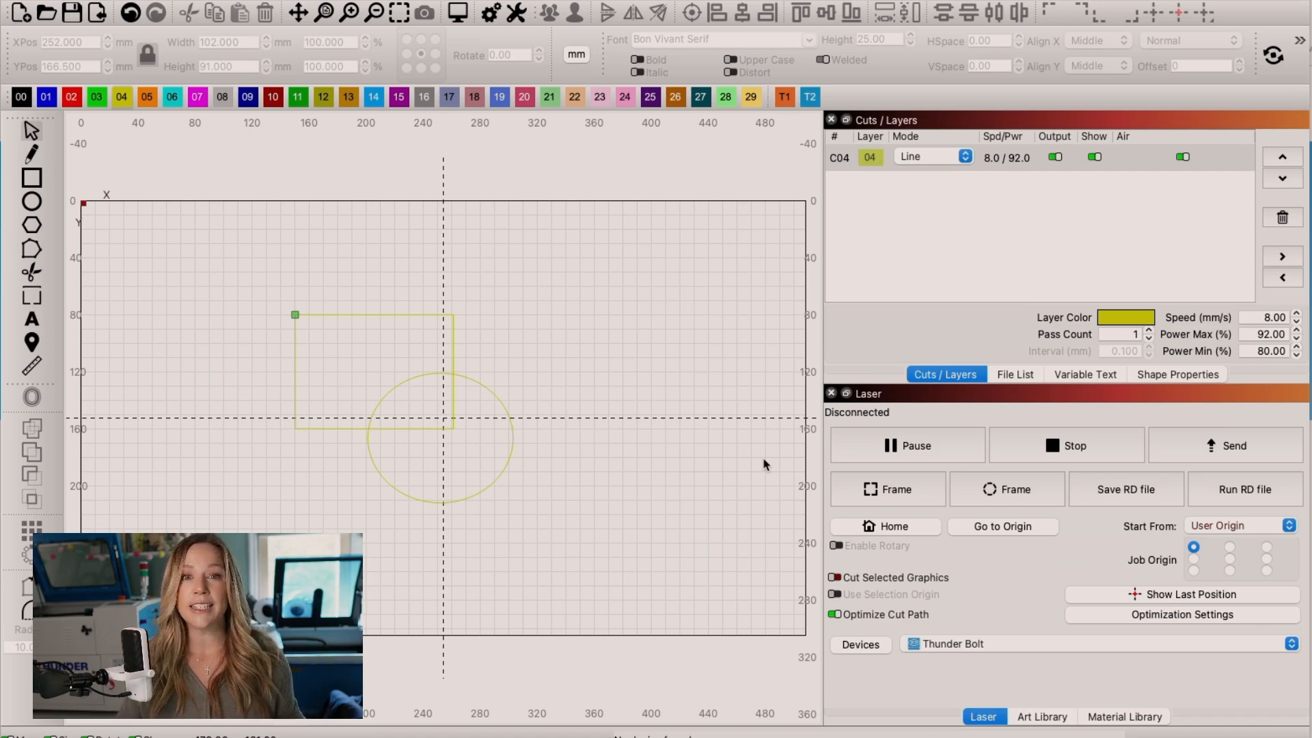
Preview the rectangle-and-circle job to see its simulated cut time.
left_click(422, 12)
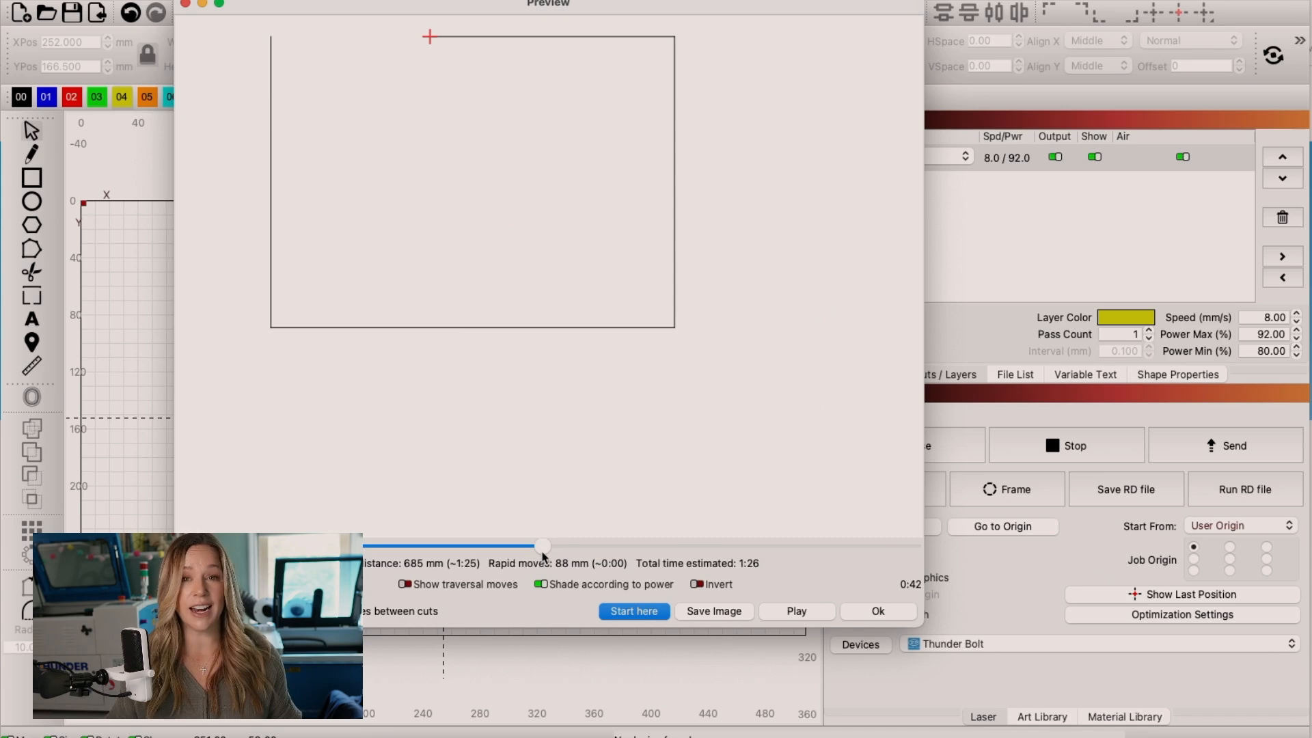
mouse_move(713, 611)
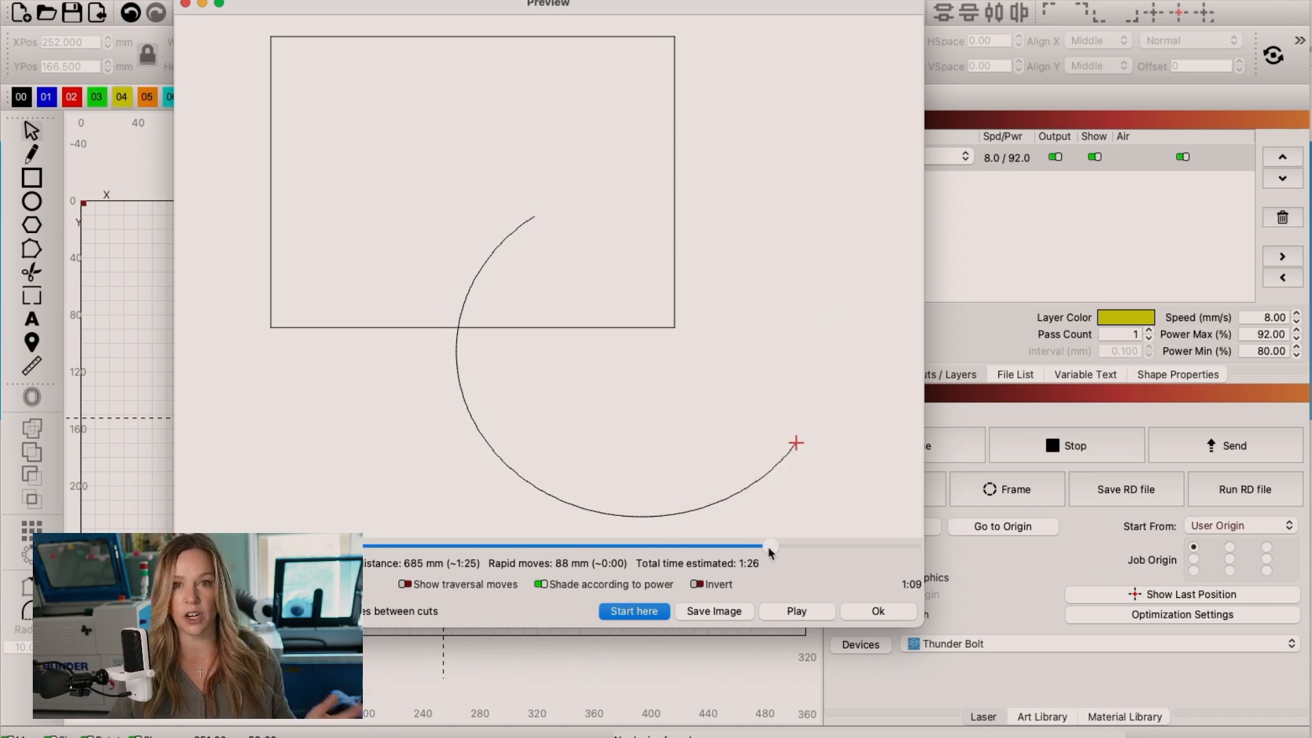
Stop the preview partway along the circle and show the Start-here options for the job.
left_click(632, 611)
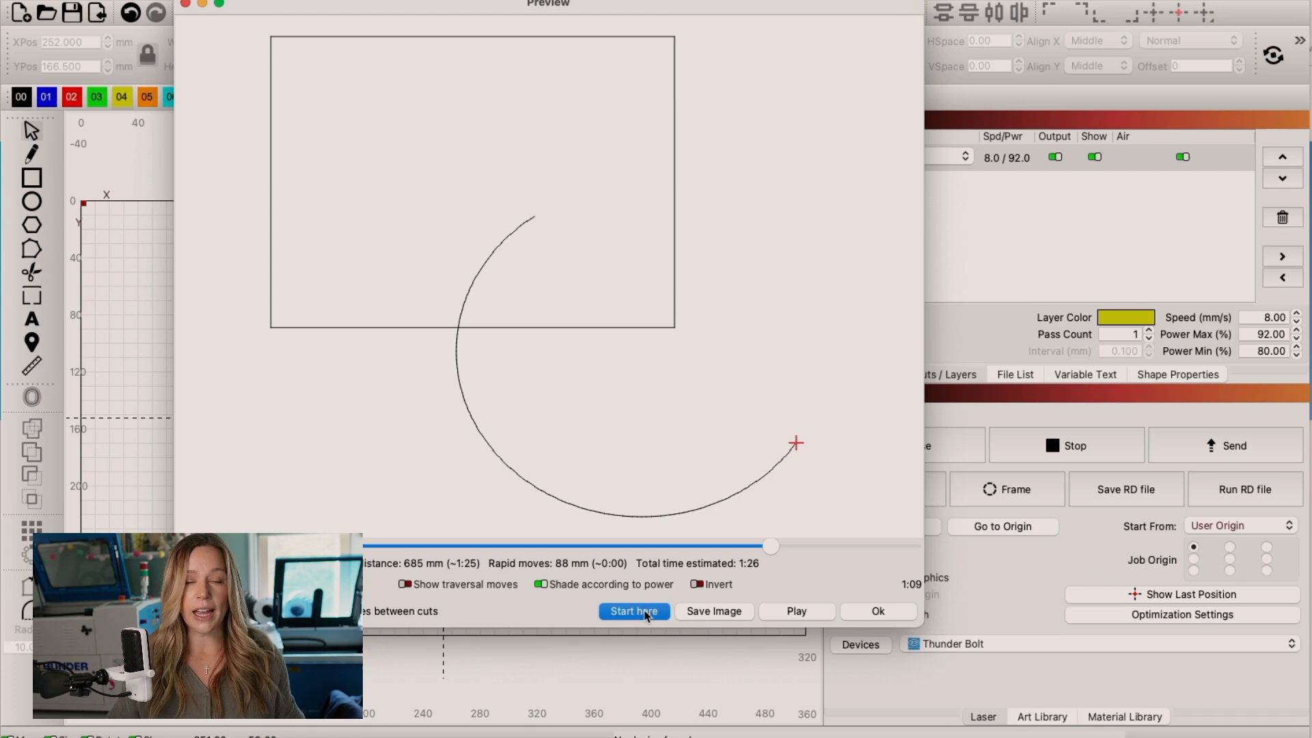
left_click(633, 611)
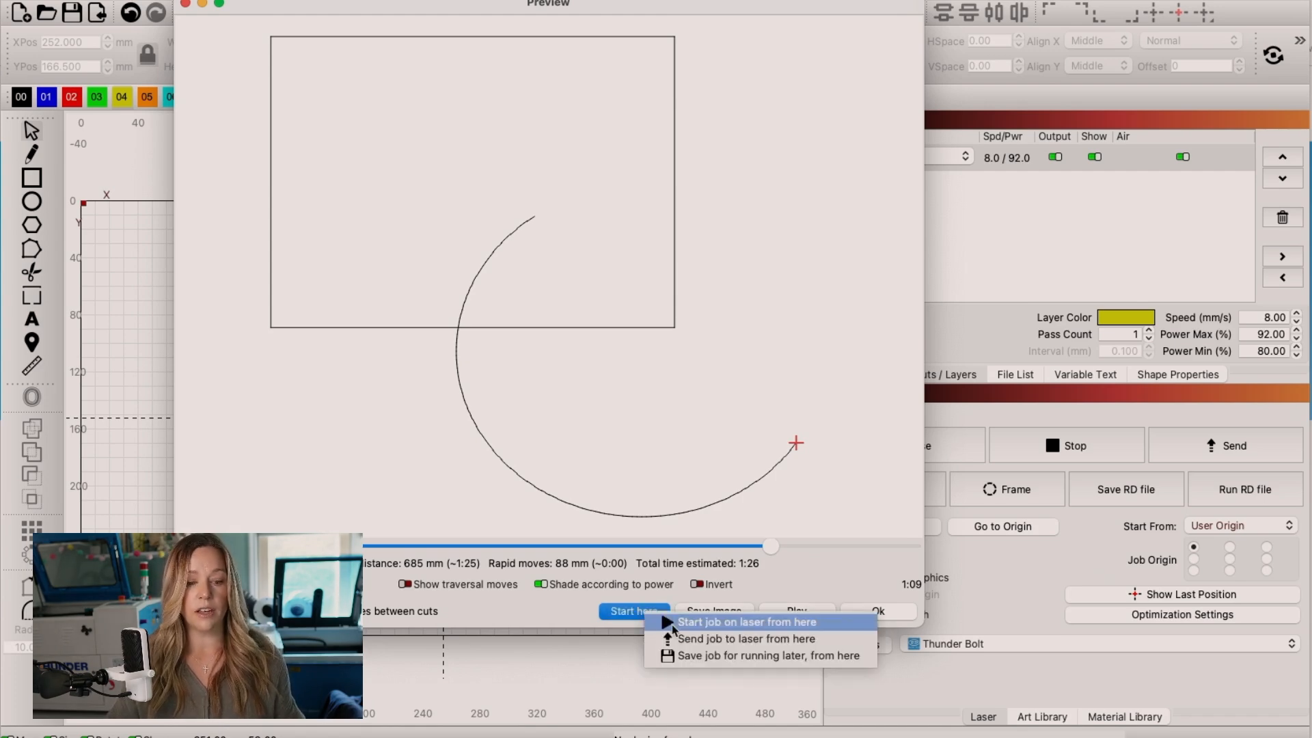
mouse_move(745, 638)
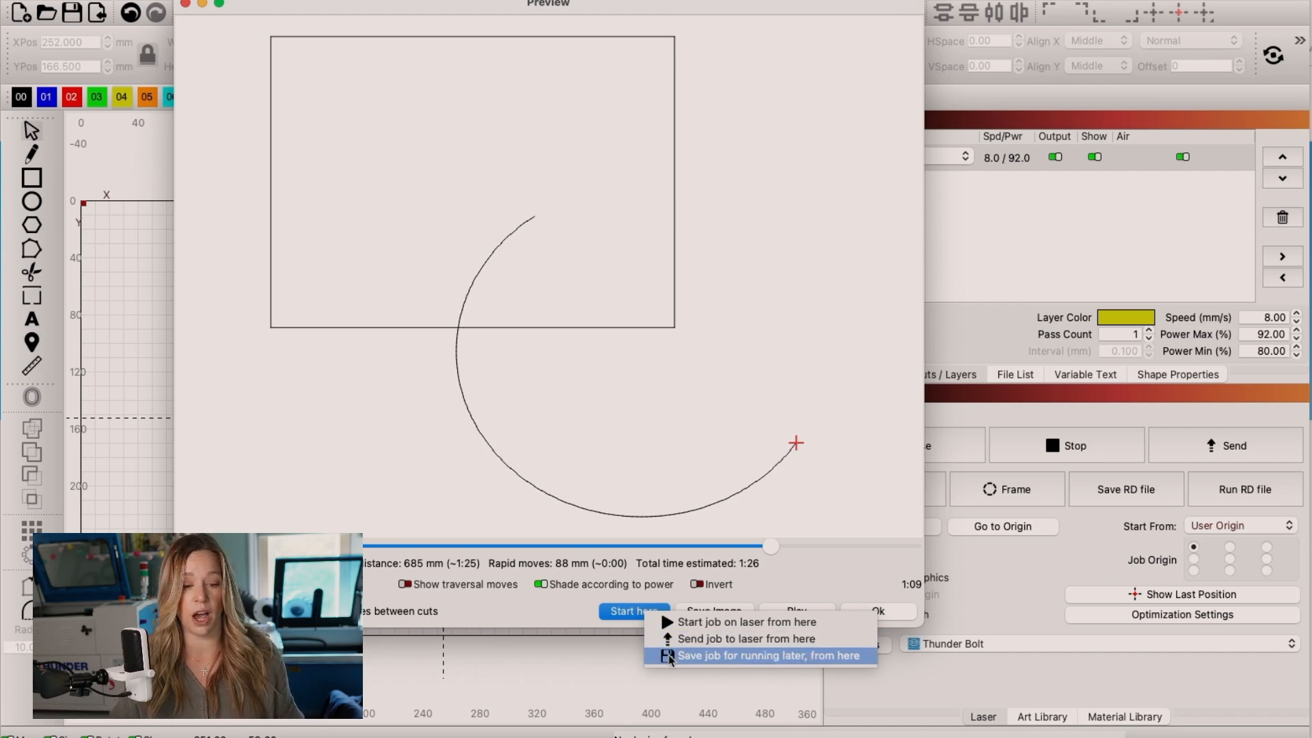
mouse_move(745, 638)
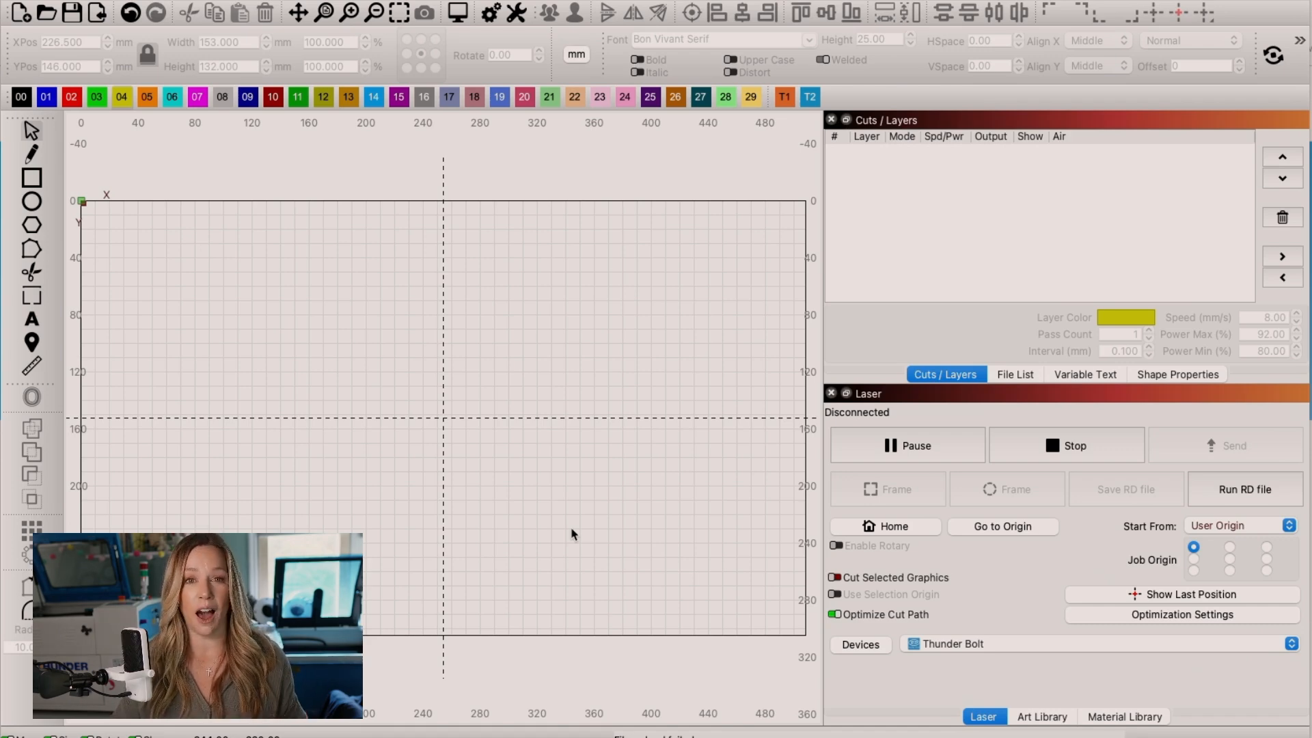
Start a new six-sided polygon on the cleared canvas.
left_click(31, 224)
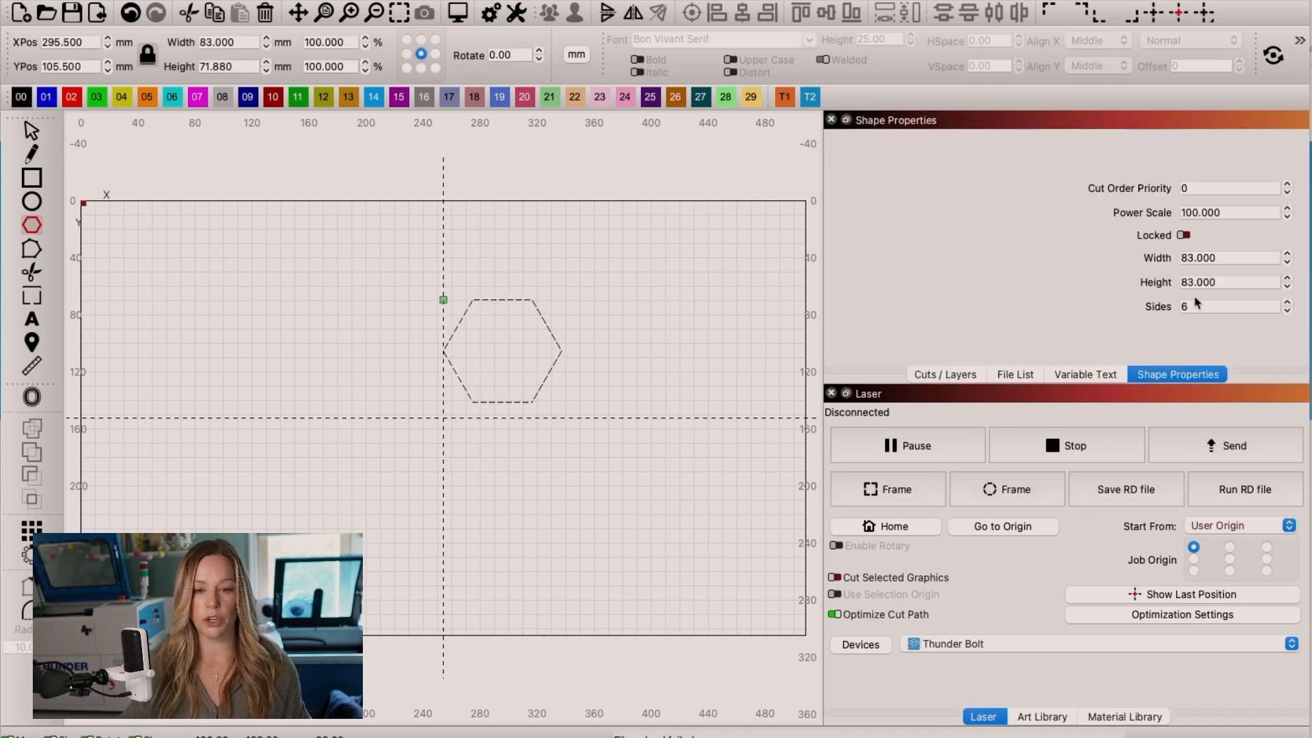
Set one polygon to 3 sides as a triangle and the other to 6 sides as a 76 by 85 mm hexagon.
type("3")
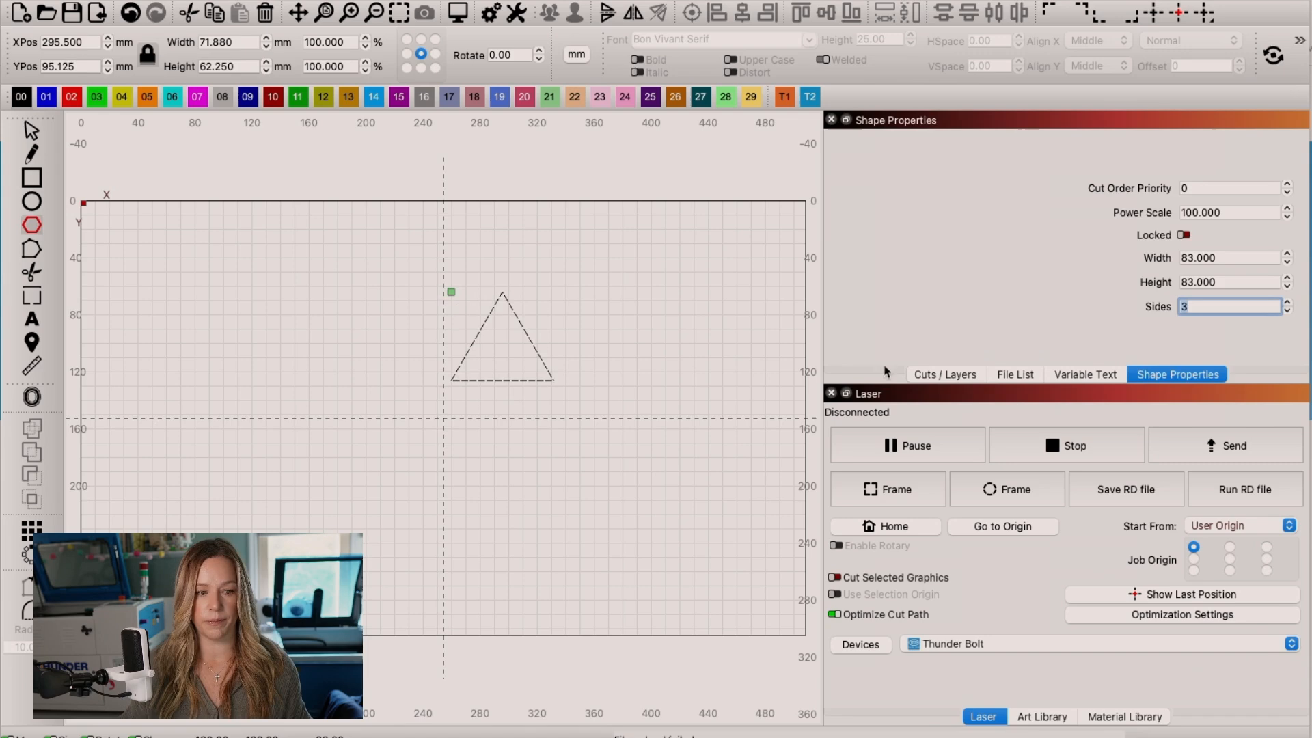
mouse_move(230, 303)
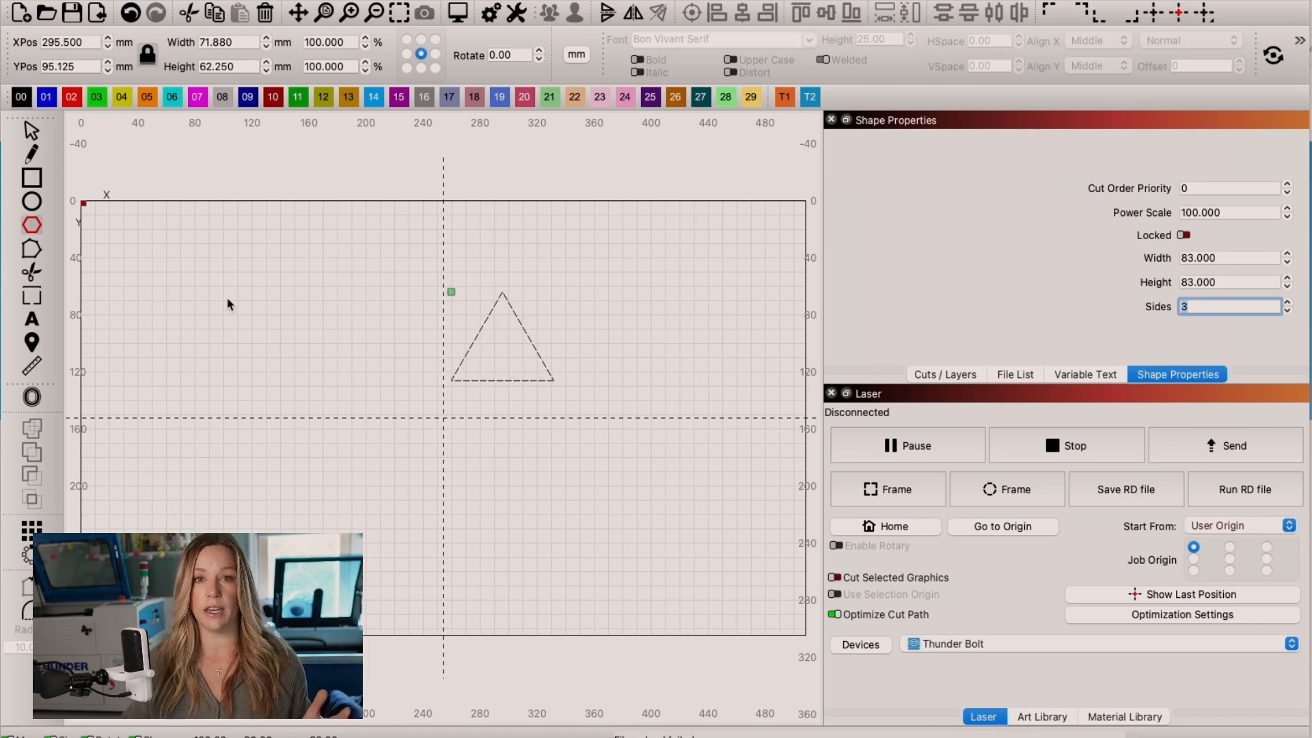
mouse_move(474, 297)
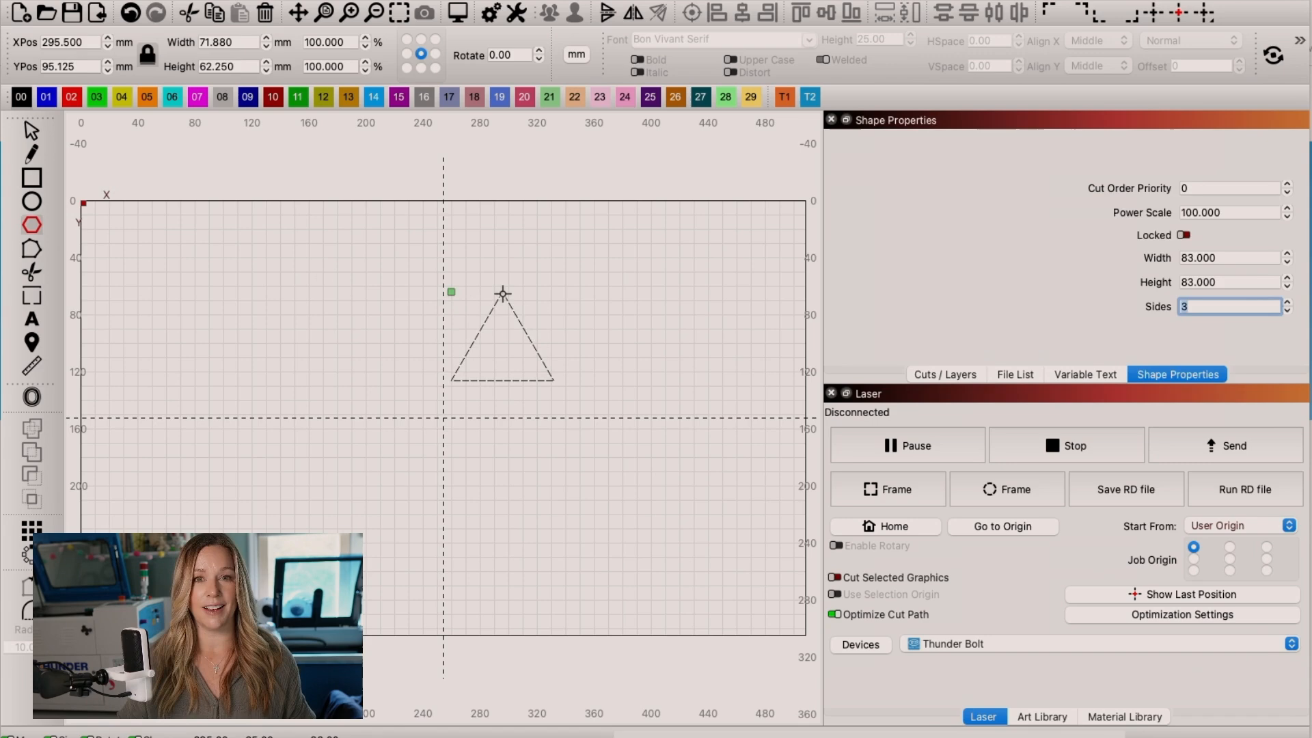
type("6")
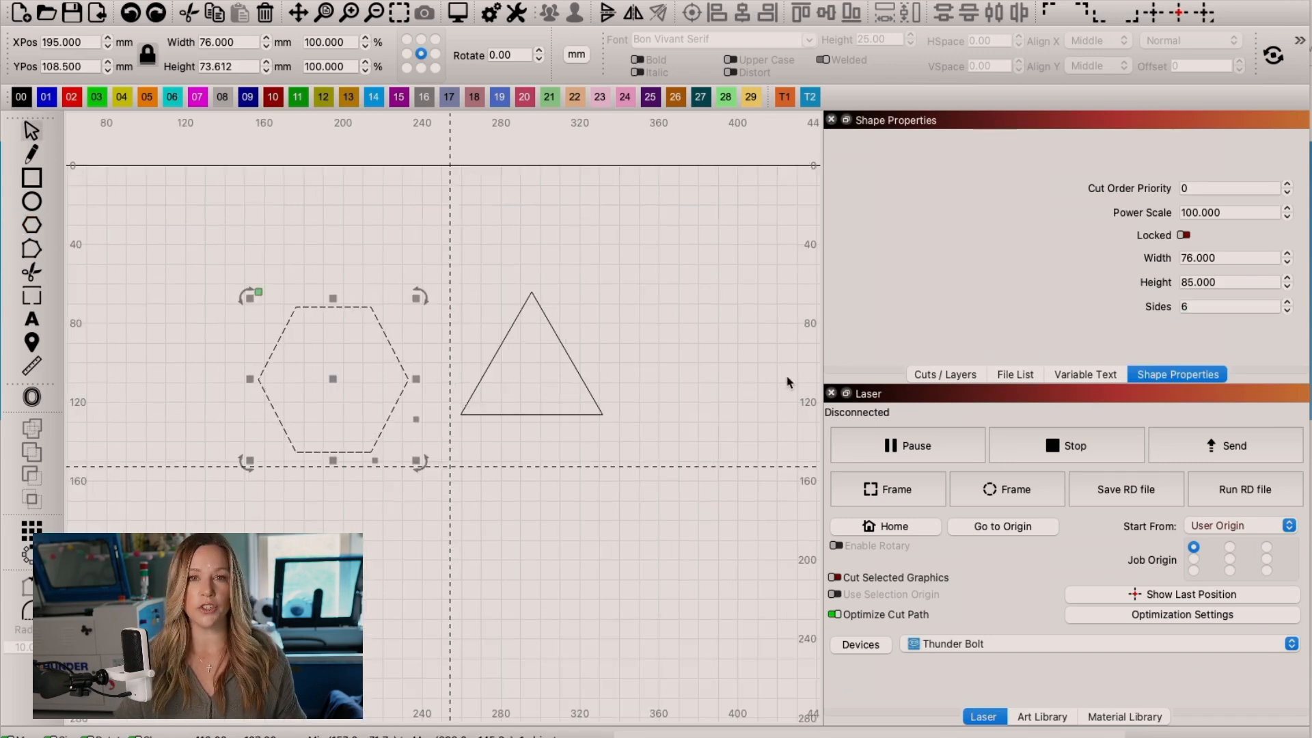
mouse_move(350, 290)
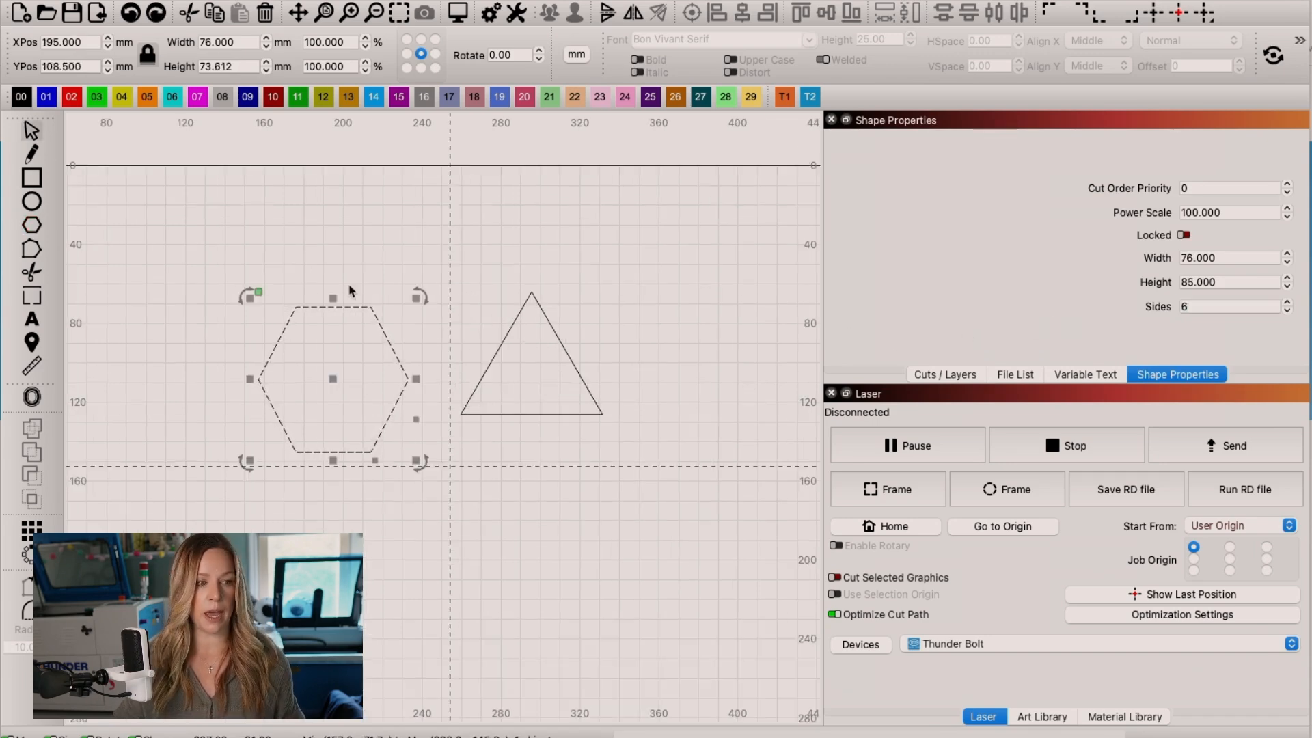
mouse_move(373, 324)
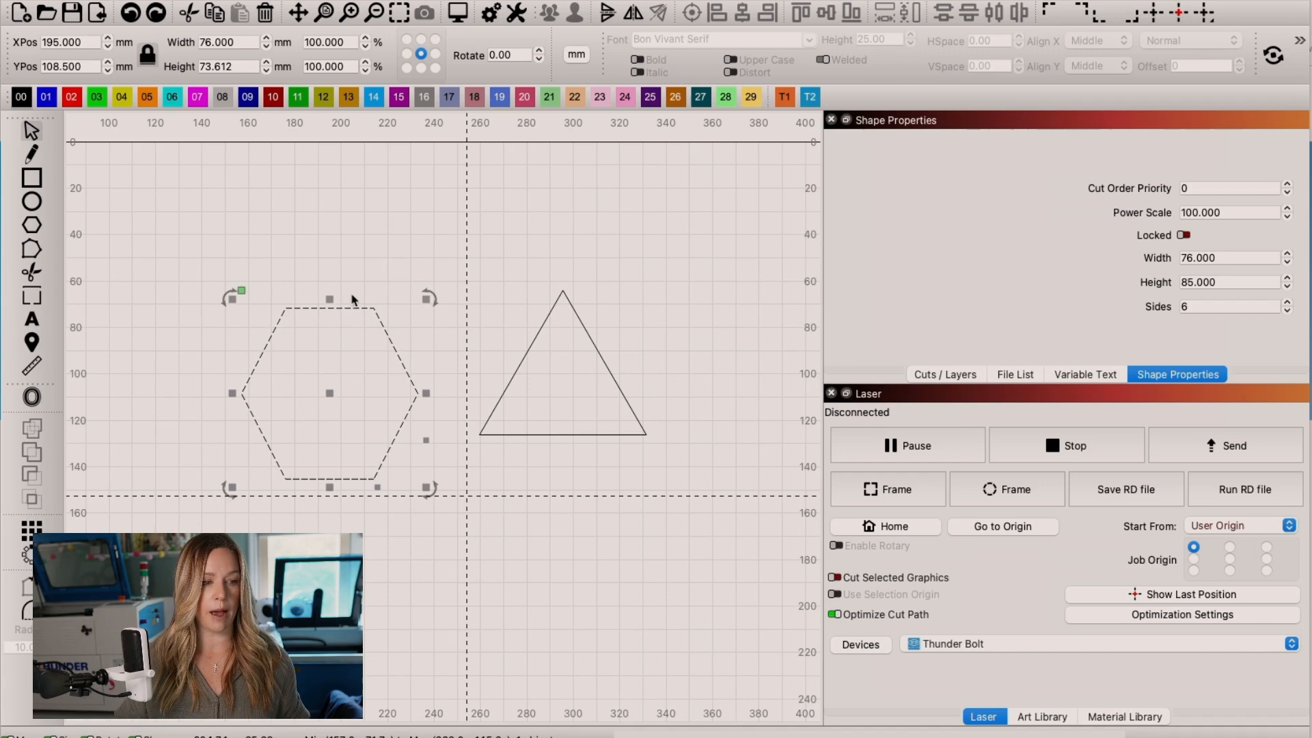
left_click(1287, 310)
type("3")
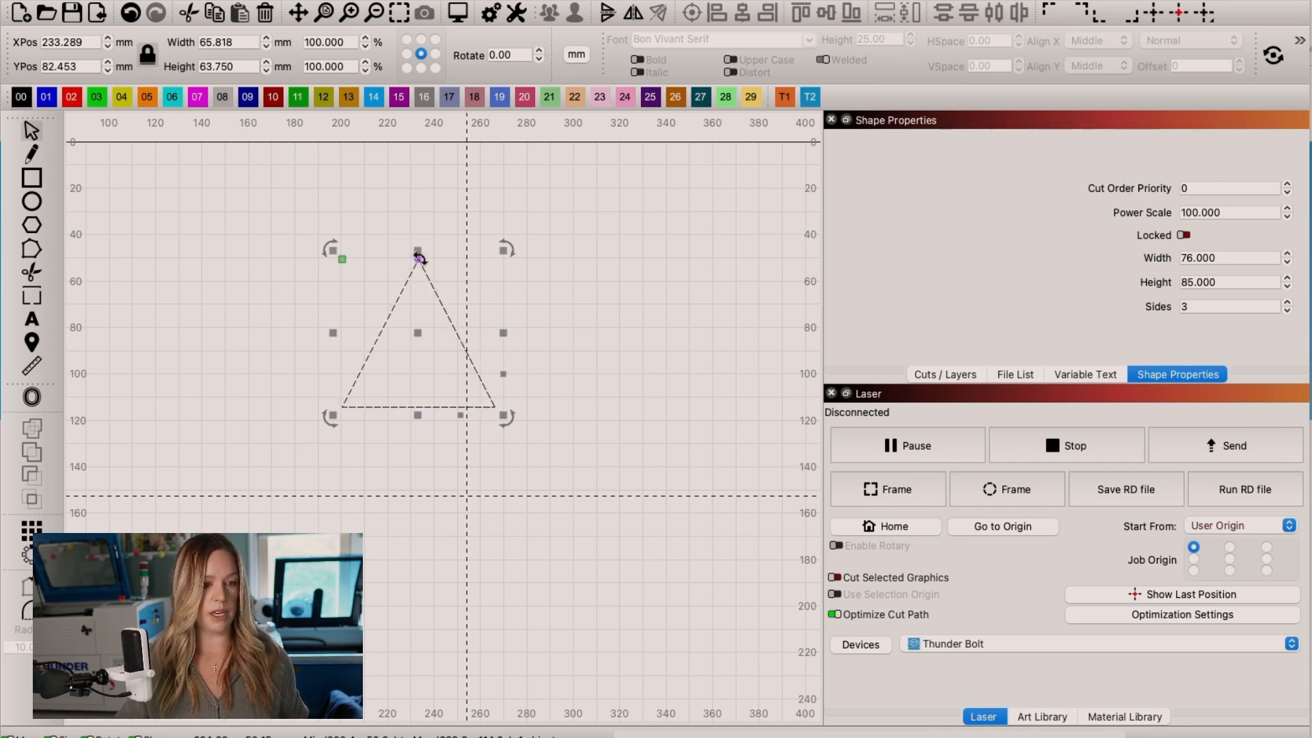
Turn the triangle into a six-sided hexagon and place a copy of it elsewhere on the canvas.
type("6")
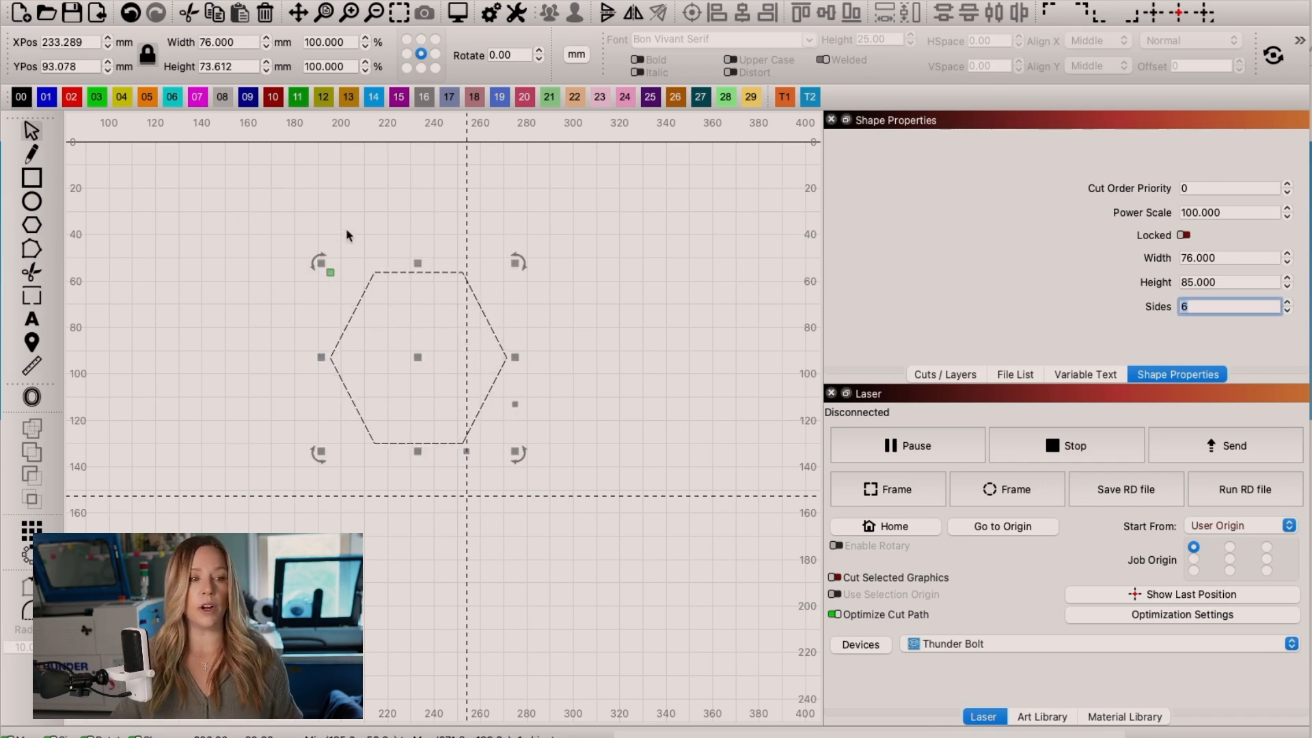
mouse_move(496, 366)
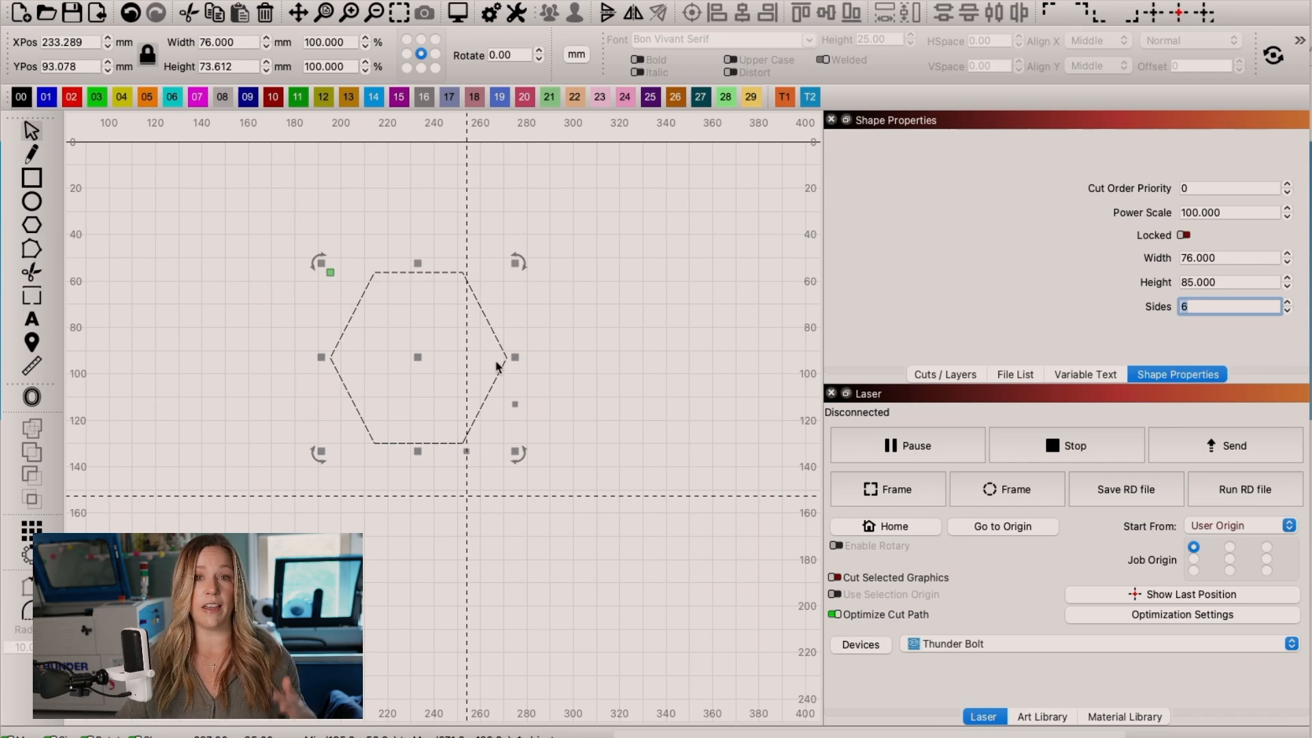
mouse_move(517, 383)
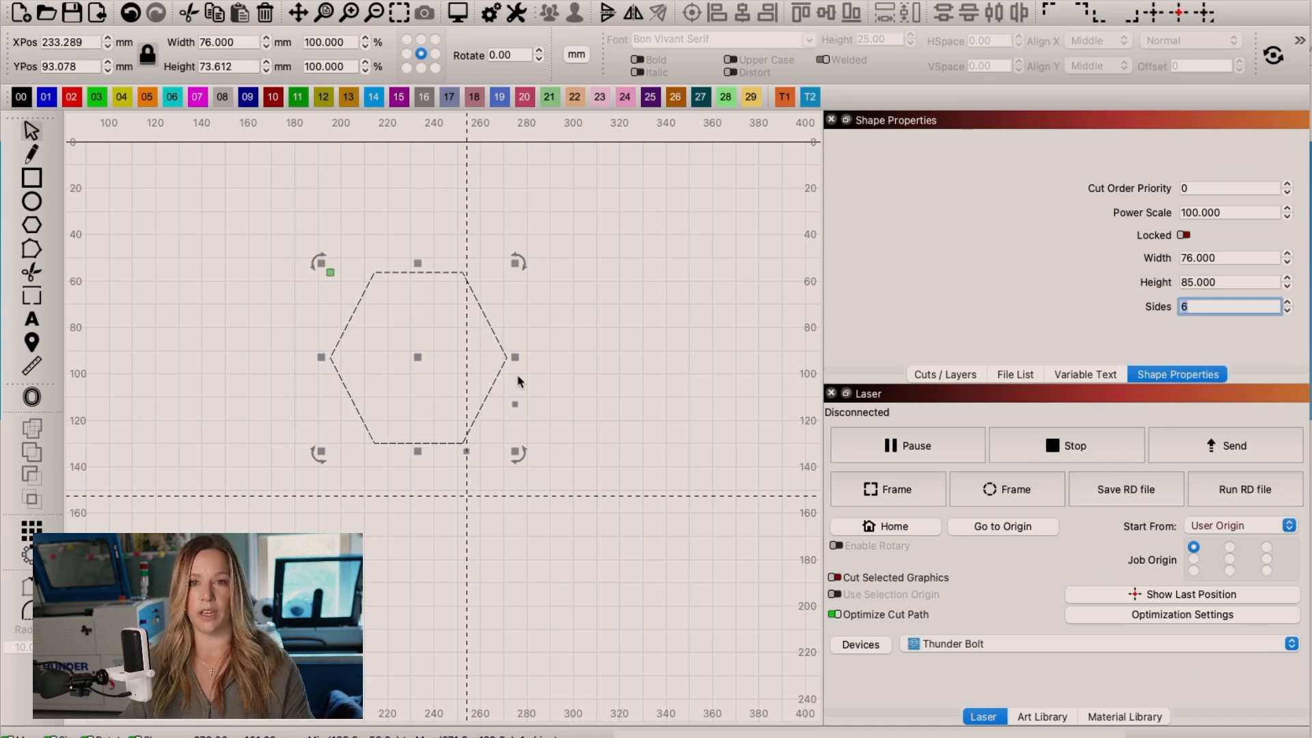
left_click_drag(416, 358, 305, 337)
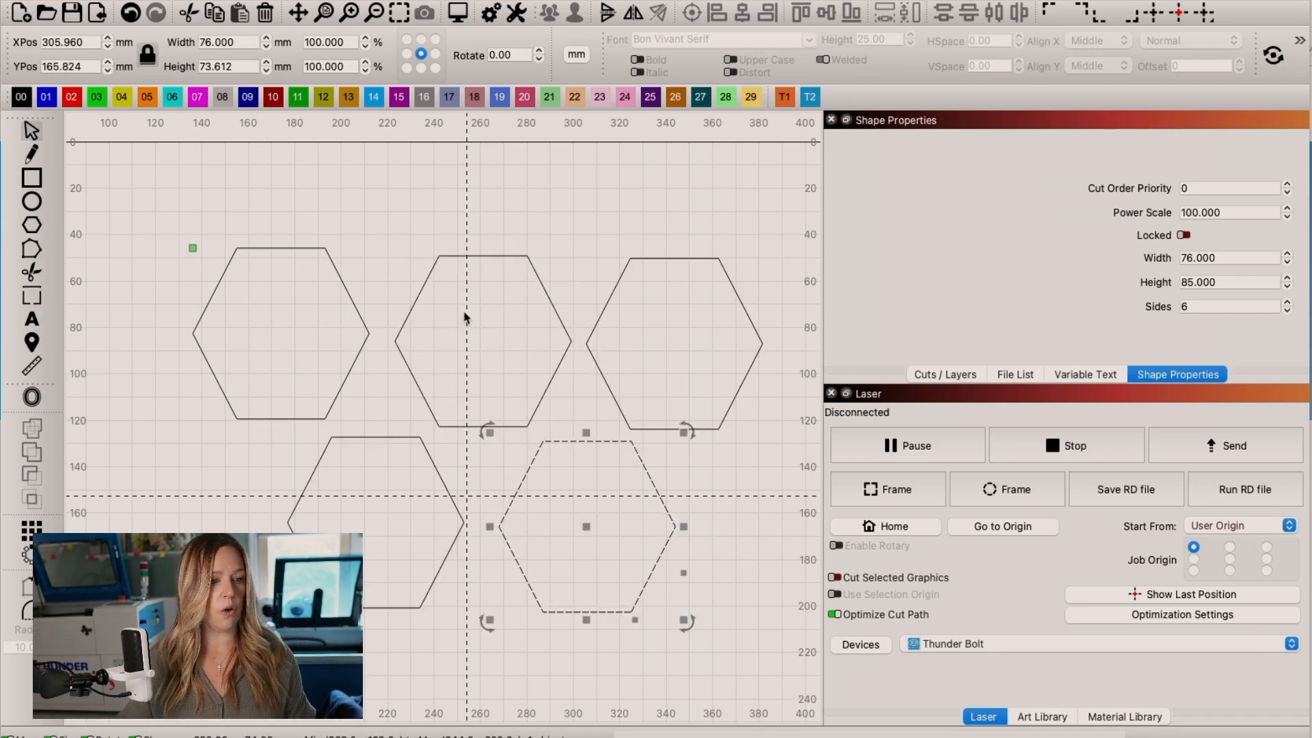
Move the lower right hexagon closer to its neighbour in the two-row layout.
left_click(510, 521)
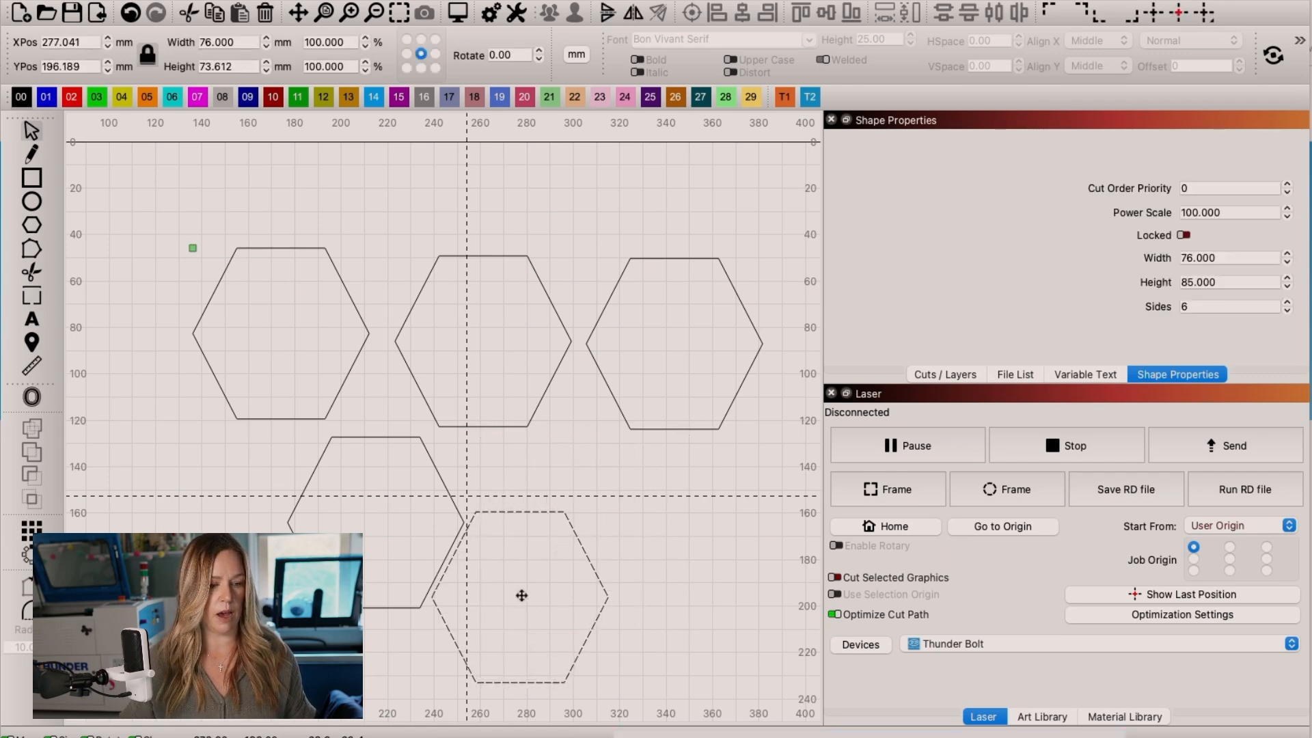
left_click_drag(521, 595, 509, 607)
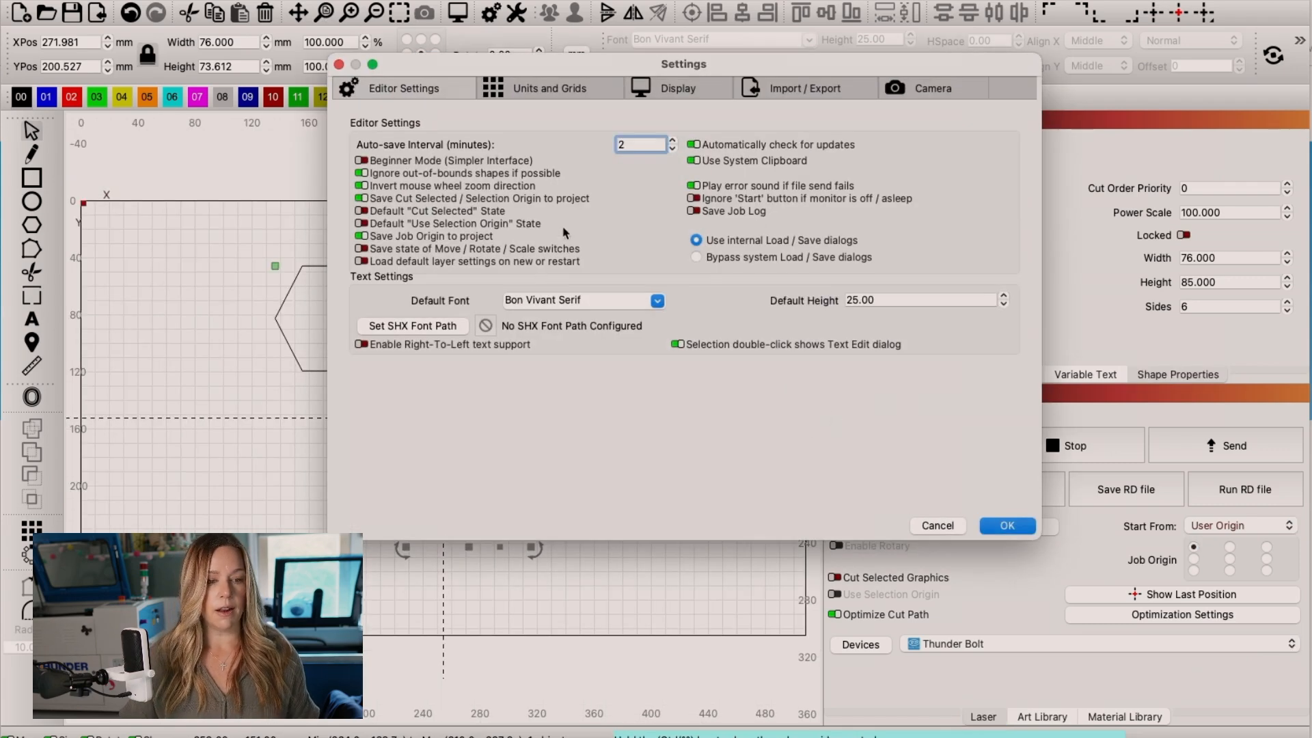
Enable Snap to Objects under Units and Grids and close the settings window.
left_click(550, 87)
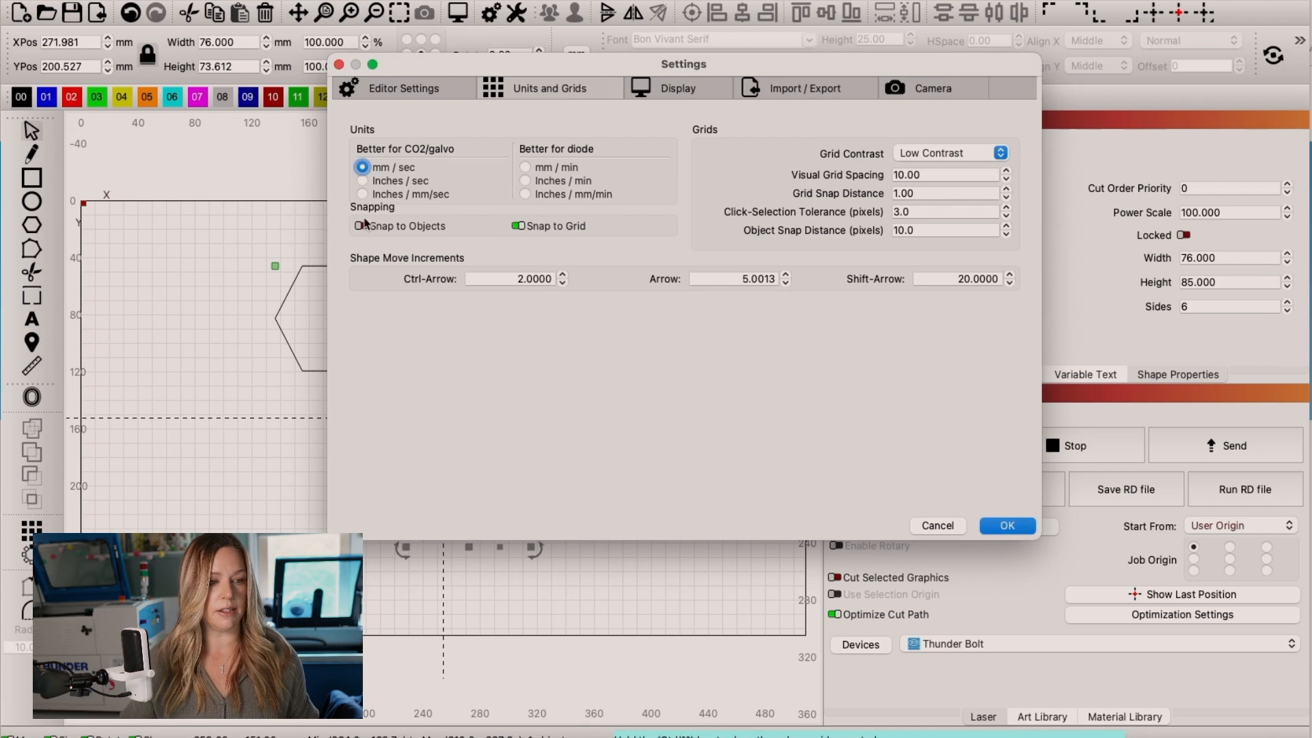
left_click(359, 226)
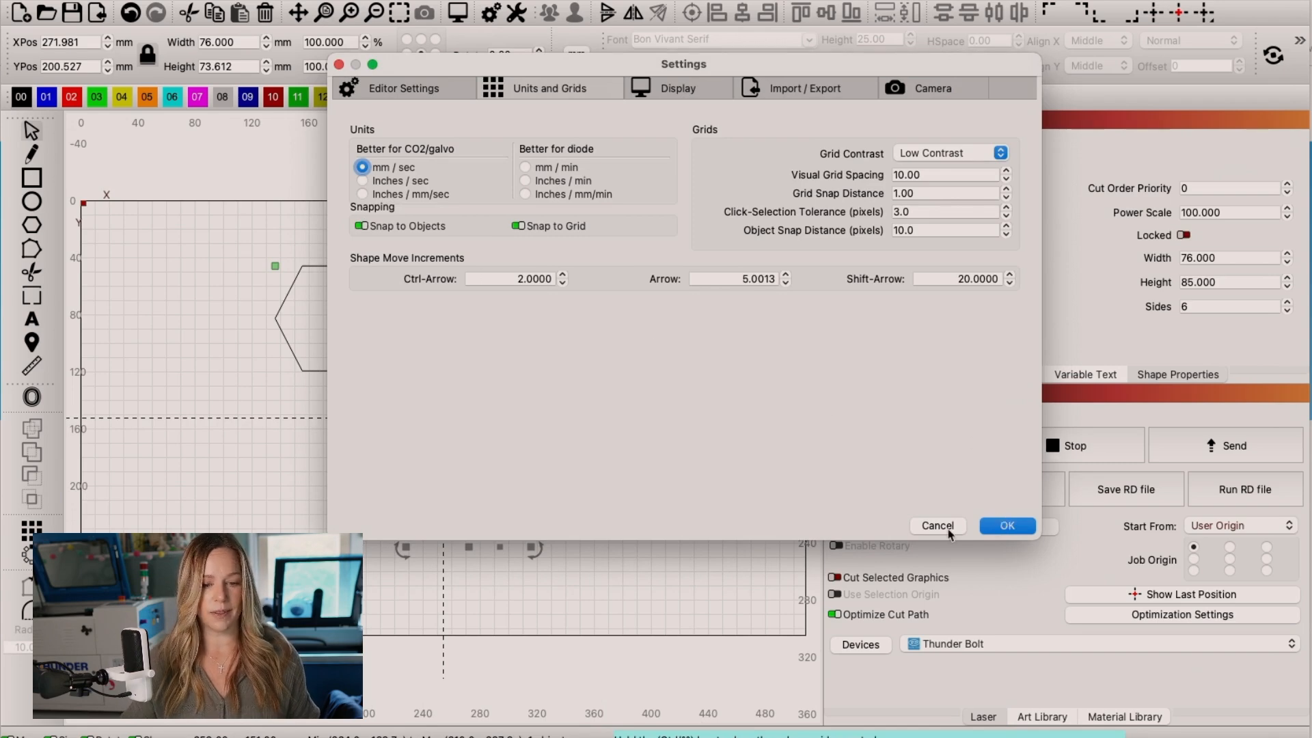
left_click(1007, 524)
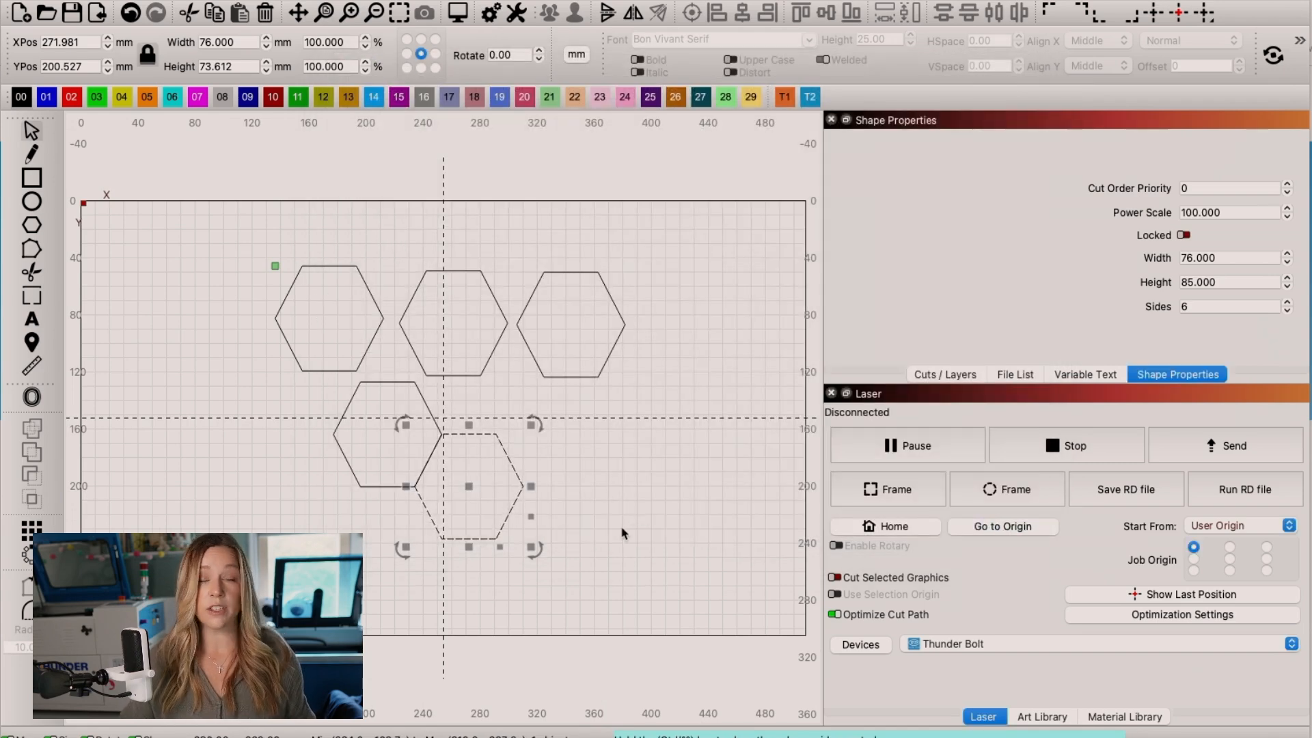
Snap the lower and top middle hexagons edge to edge against their neighbours into a honeycomb cluster.
left_click_drag(467, 487, 480, 490)
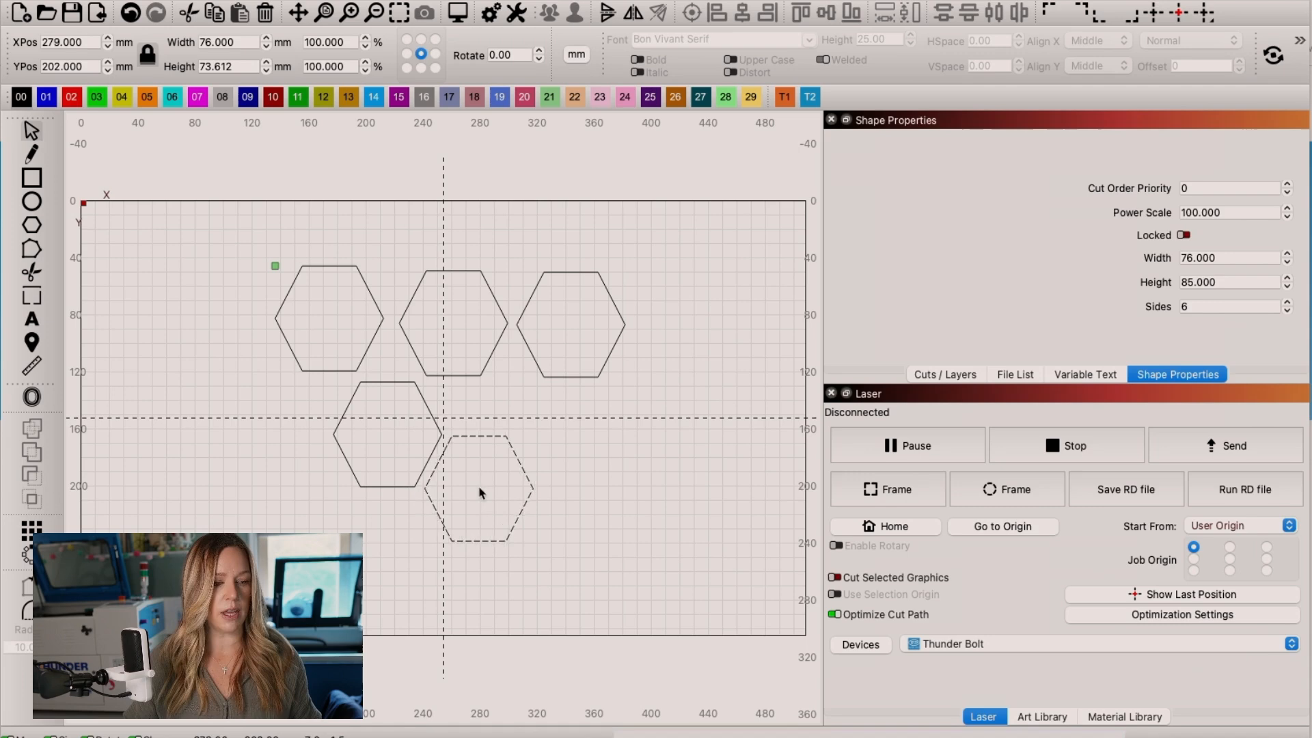
left_click_drag(479, 489, 450, 489)
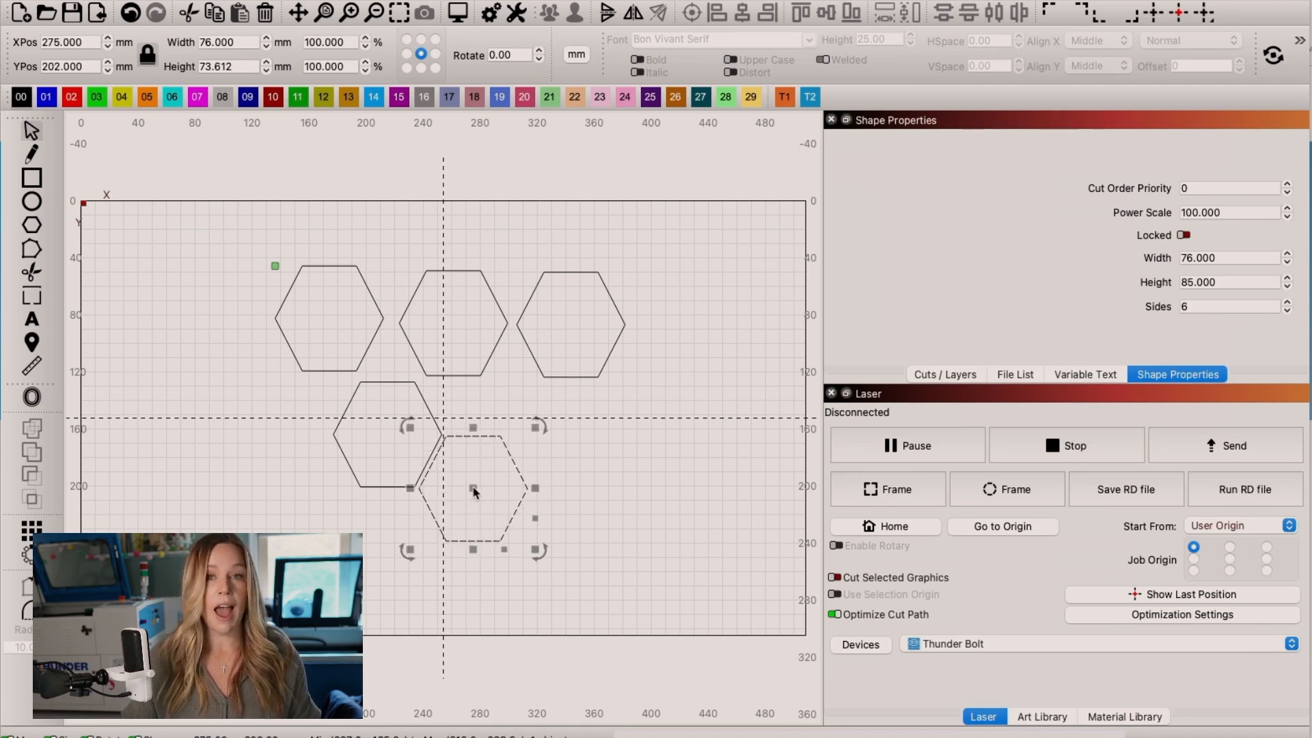
mouse_move(586, 515)
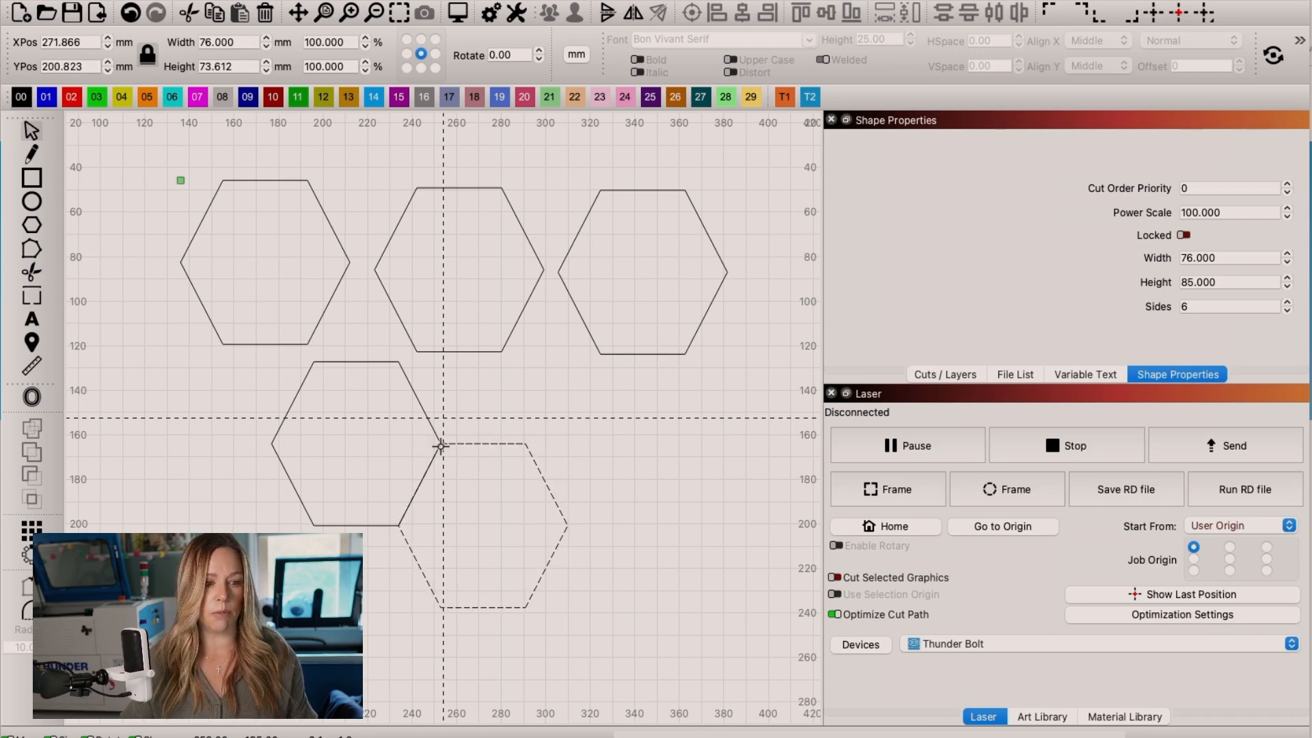
left_click(494, 519)
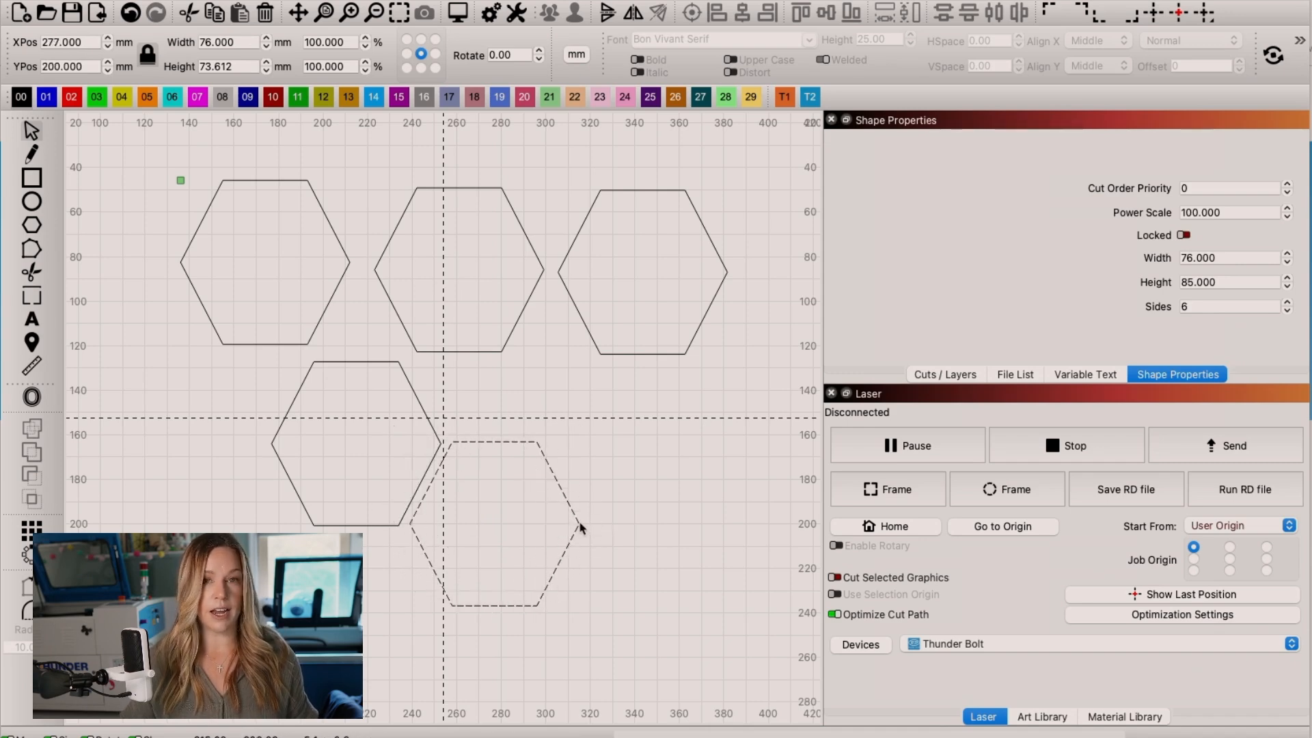
left_click(508, 523)
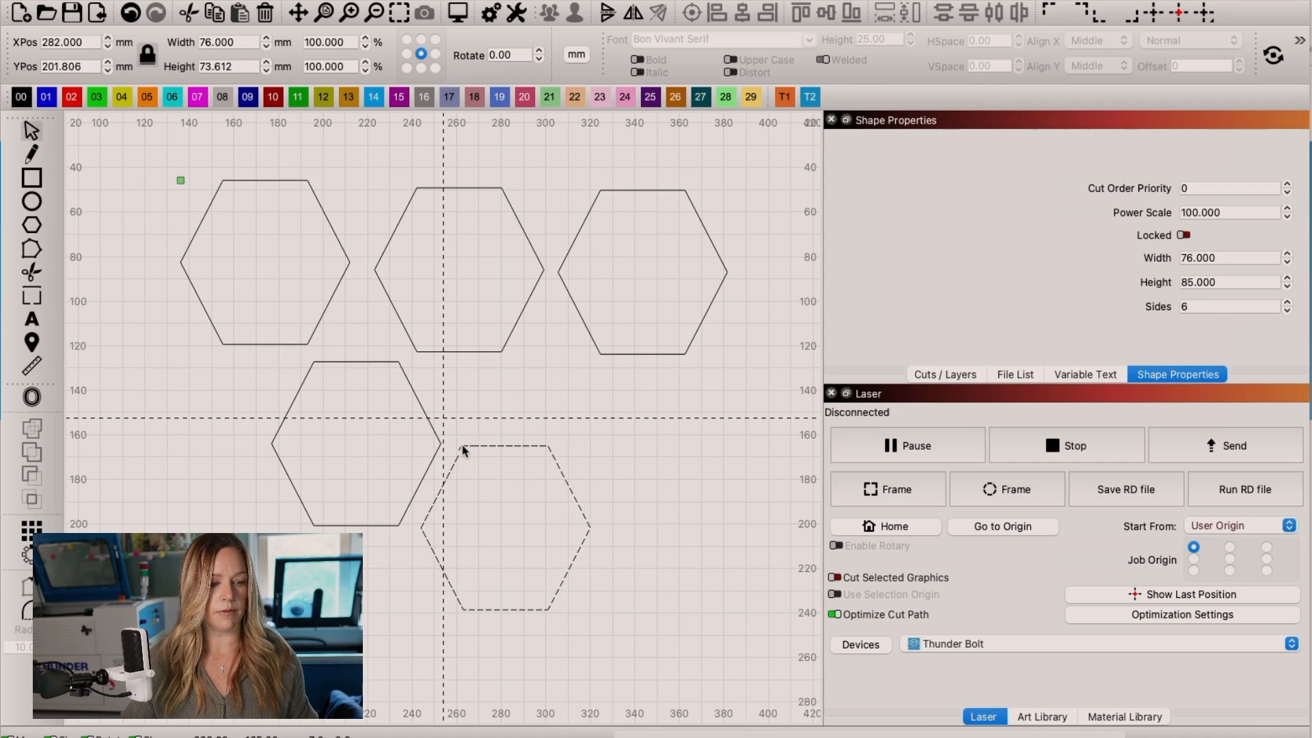
left_click(505, 527)
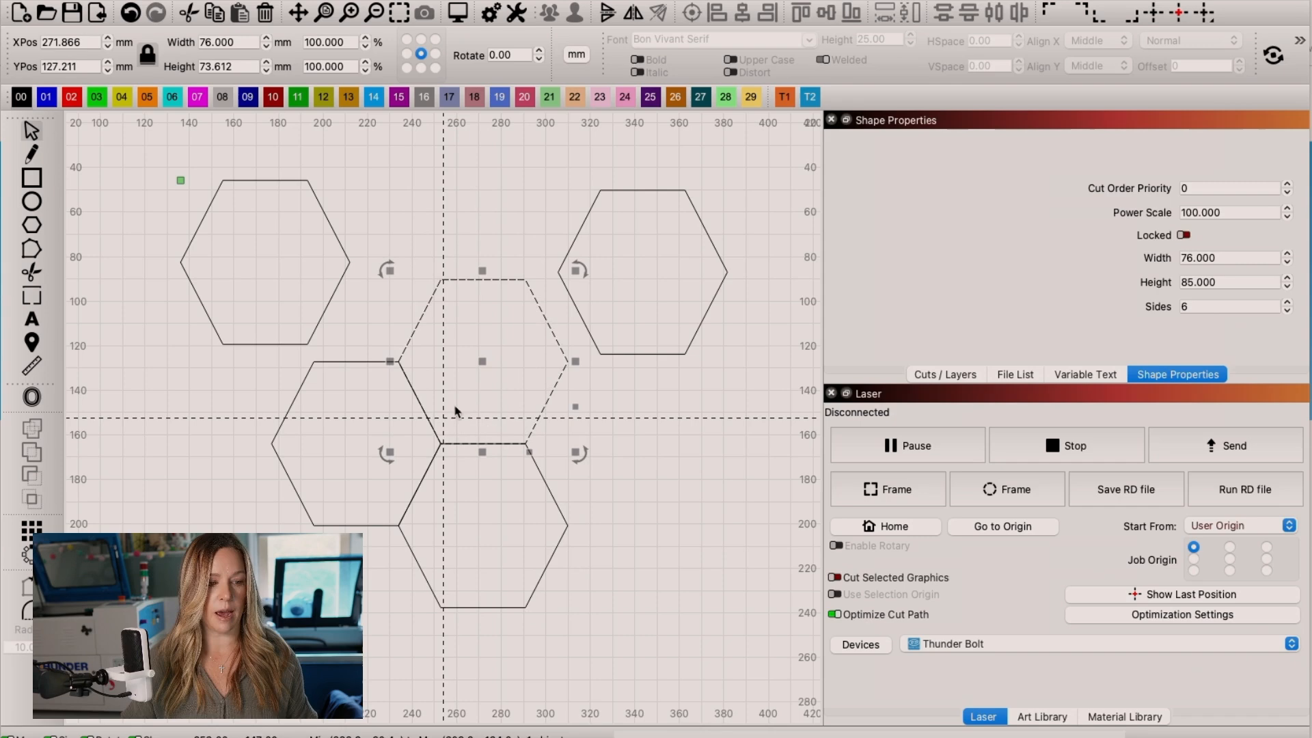
left_click_drag(481, 360, 333, 270)
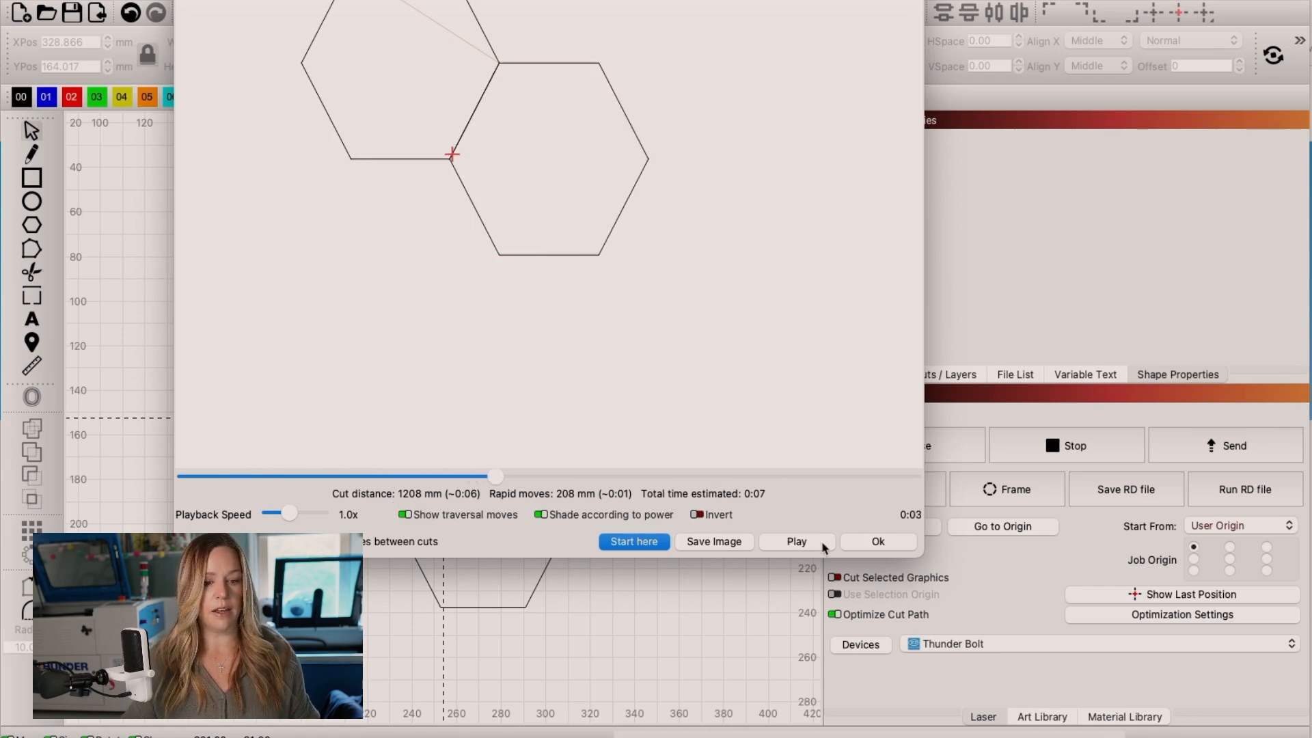
left_click(877, 541)
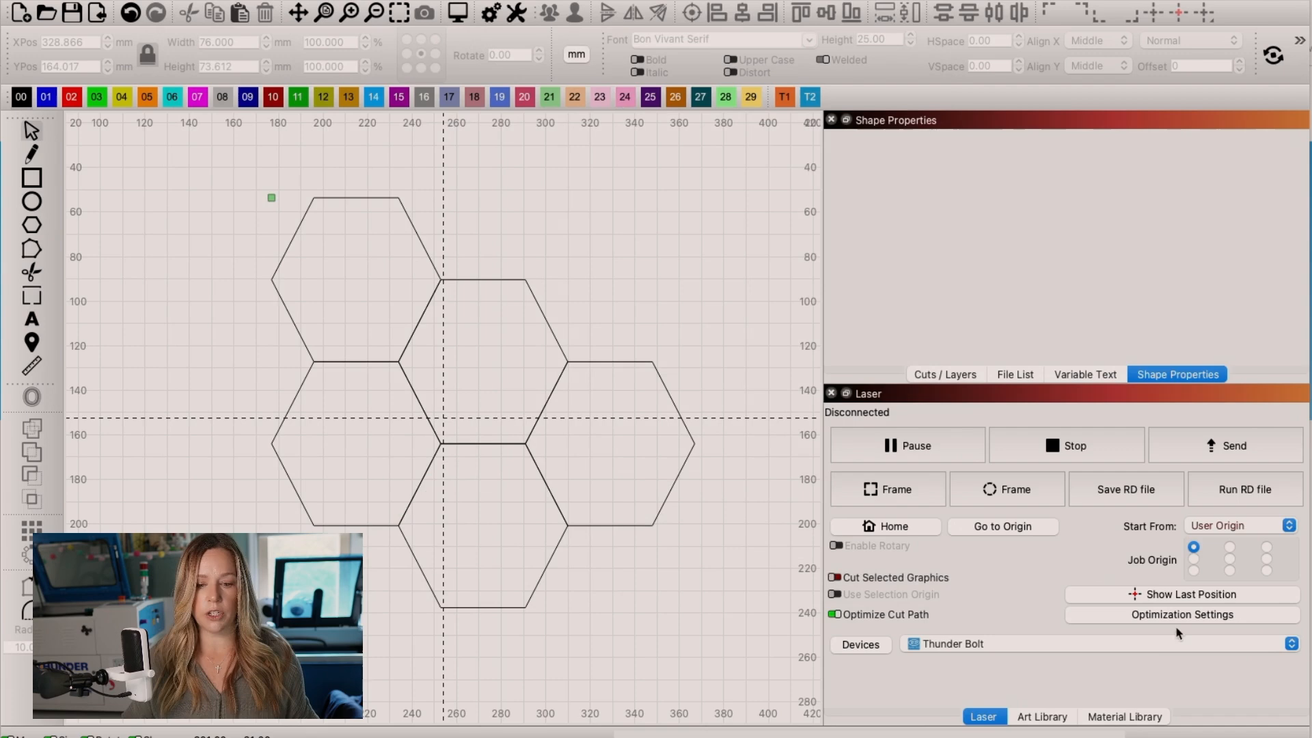
Enable Remove overlapping lines in the cut optimisation settings and confirm.
left_click(1180, 614)
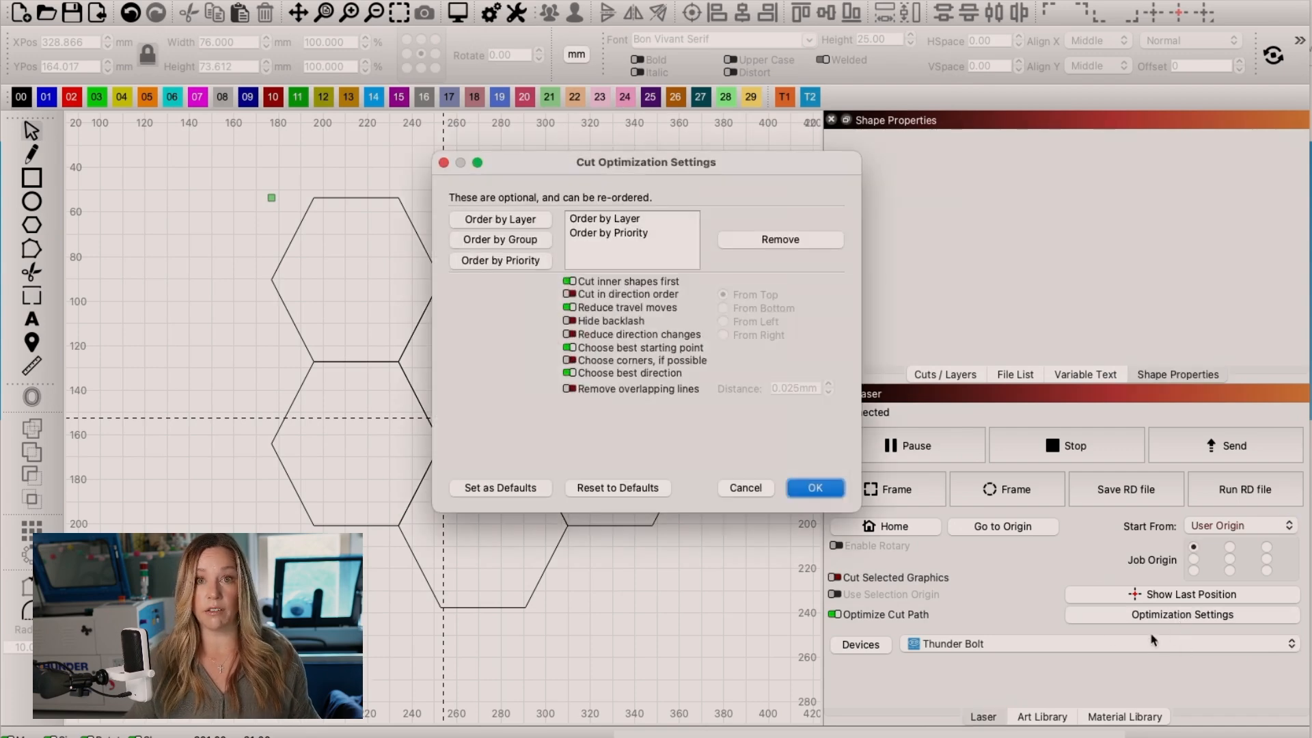
left_click(570, 389)
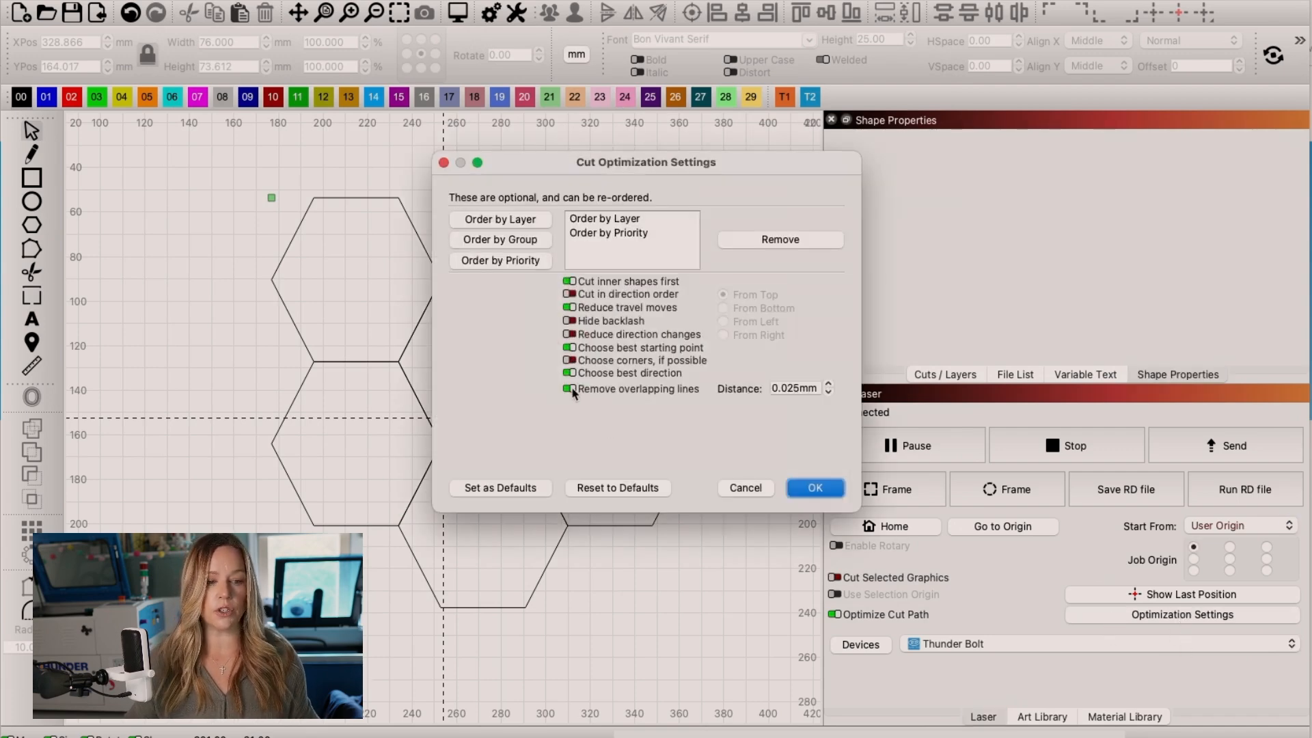
left_click(813, 487)
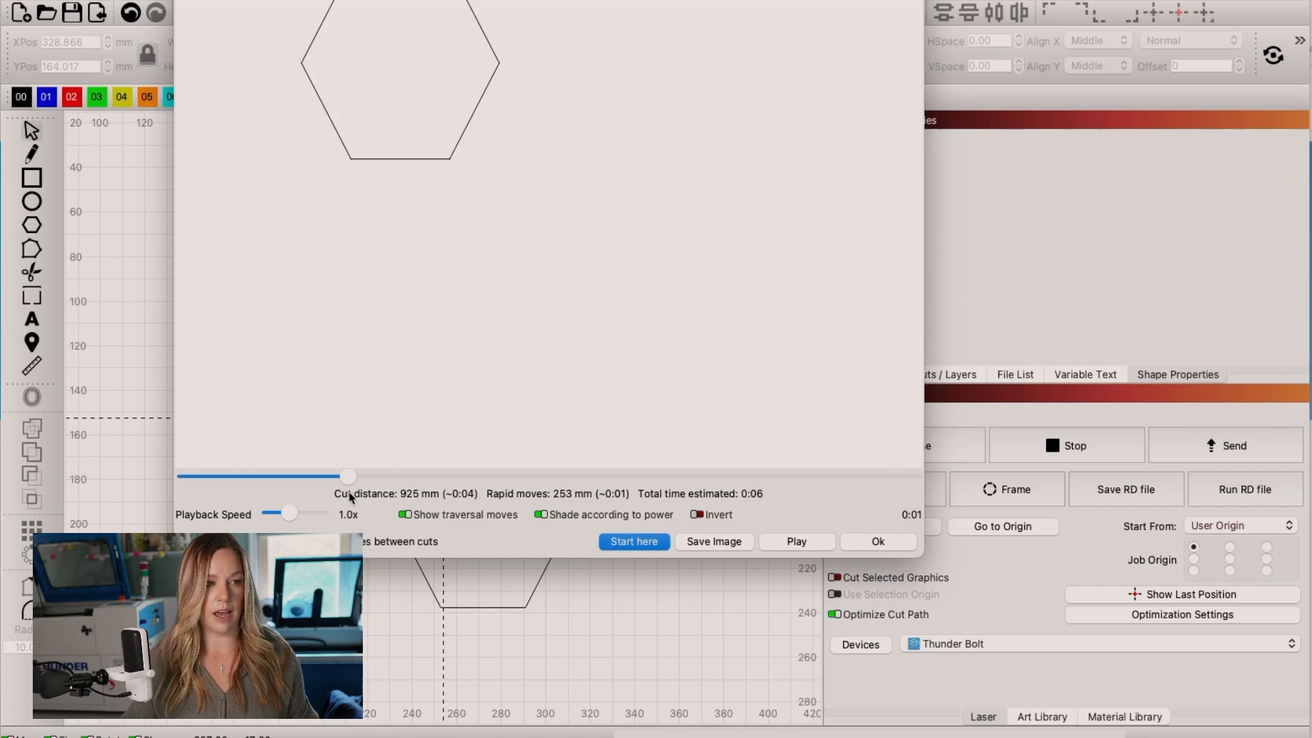
Scrub the preview progress slider to watch shared hexagon edges cut only once.
left_click_drag(349, 476, 408, 476)
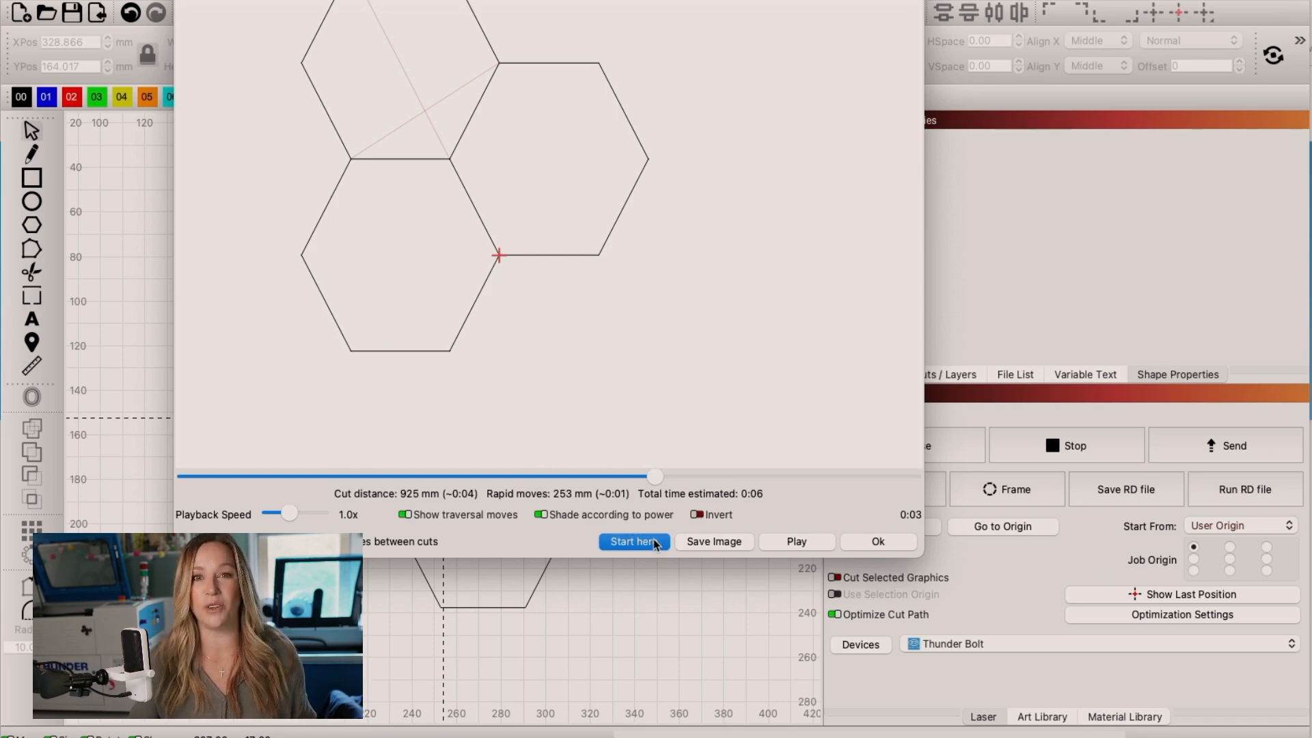
left_click(878, 541)
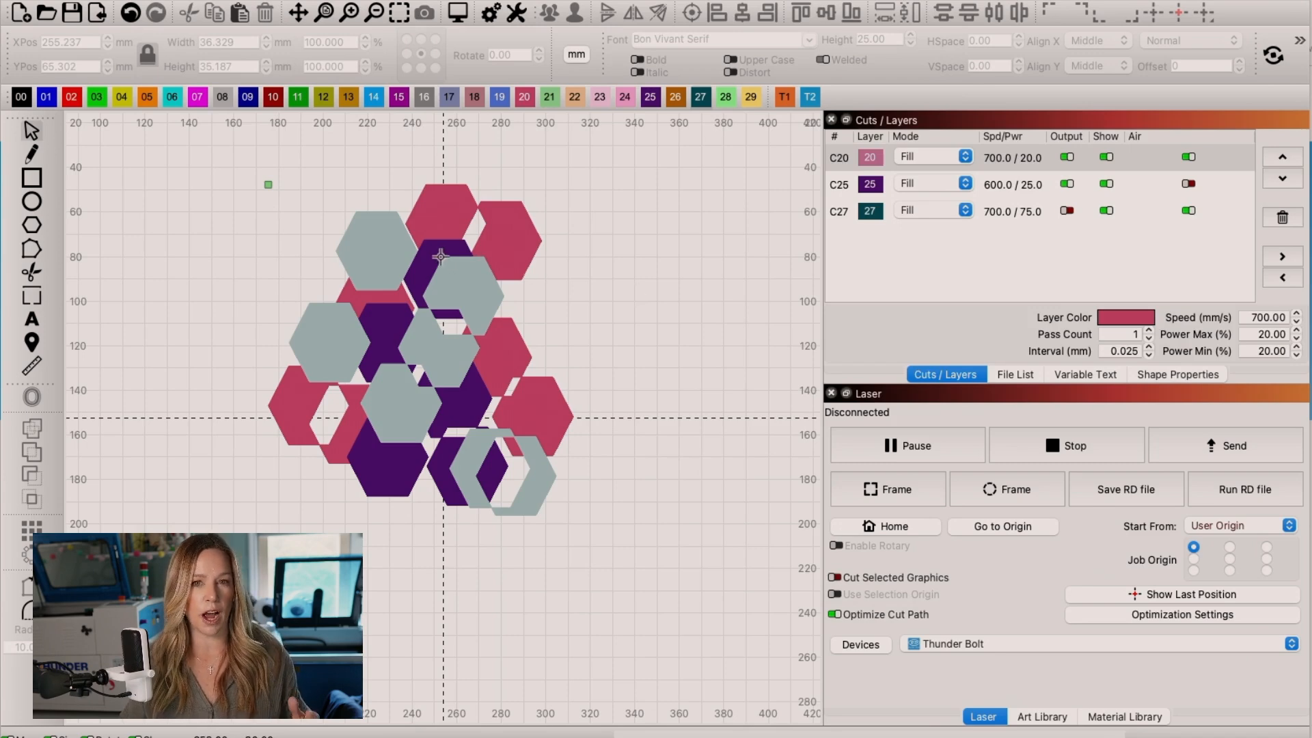
mouse_move(453, 270)
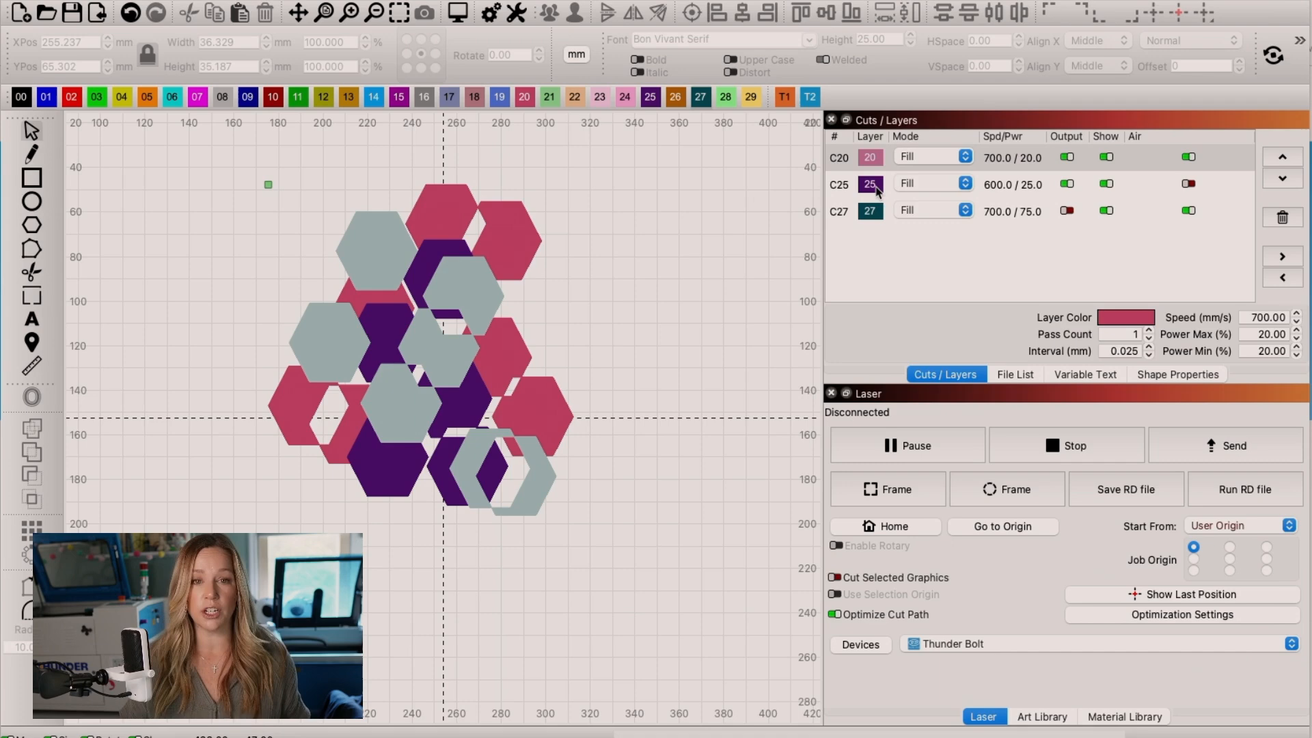
Shift-click purple layer 25 in Cuts/Layers to select all its hexagons.
left_click(869, 183)
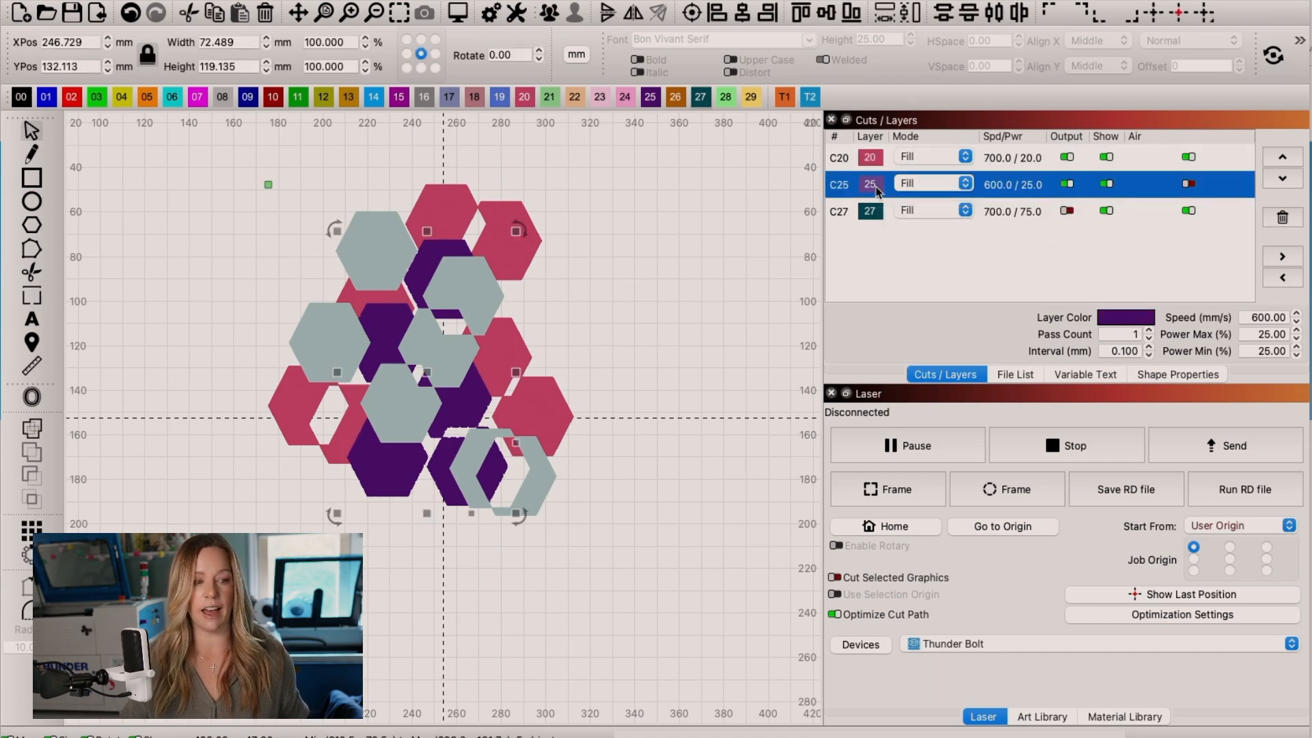